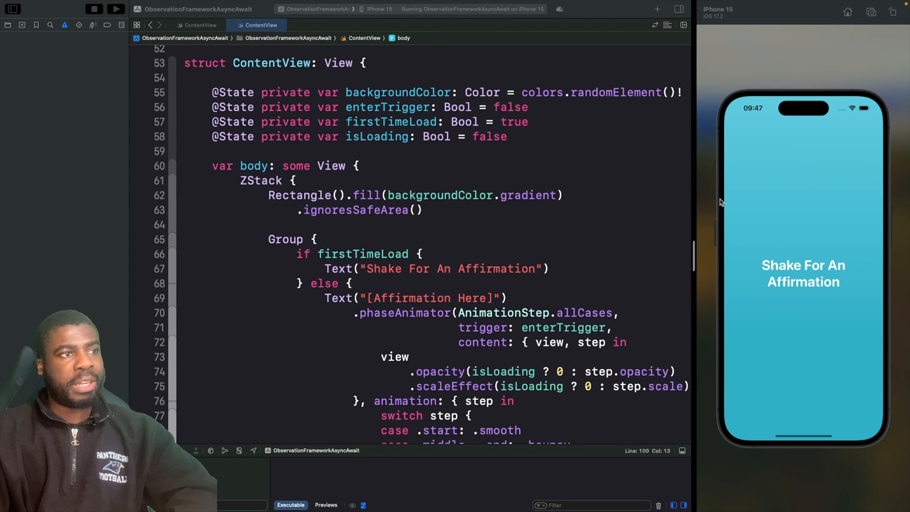
mouse_move(808, 199)
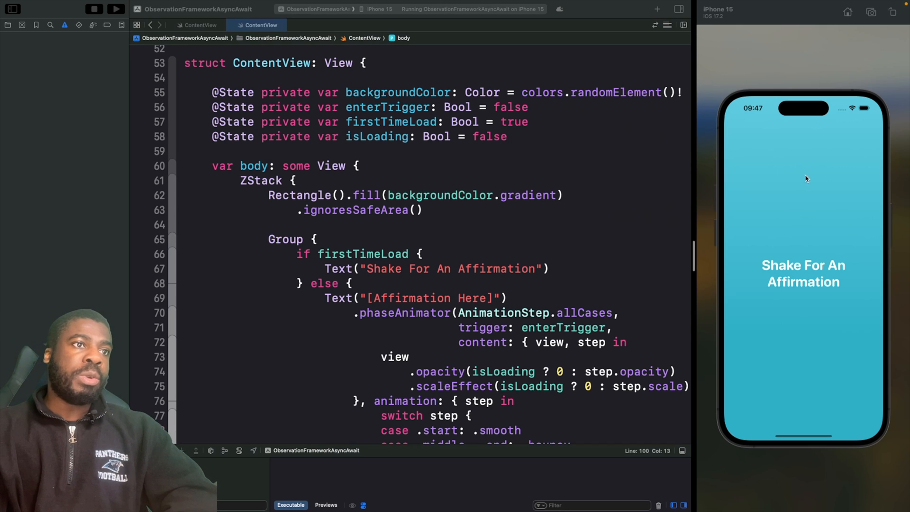
mouse_move(845, 180)
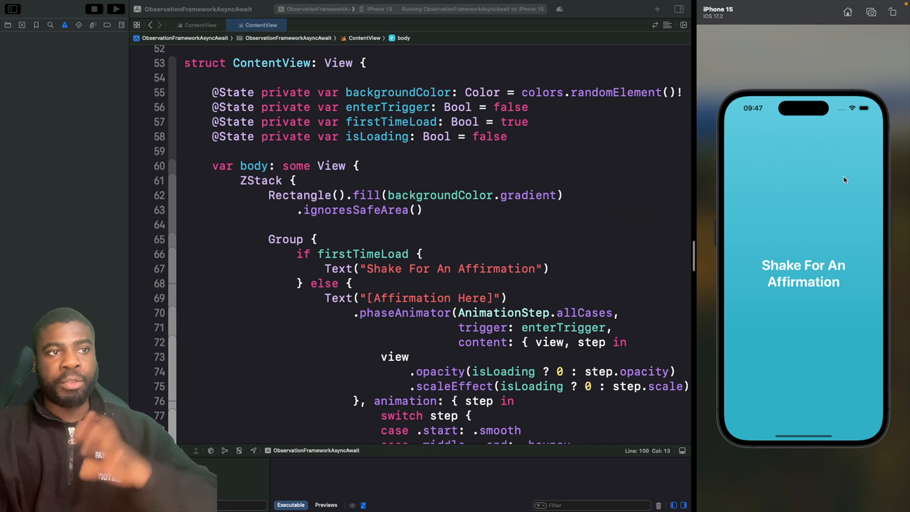
Step: Focus the iOS Simulator and shake the device so the red [Affirmation Here] placeholder appears
click(197, 6)
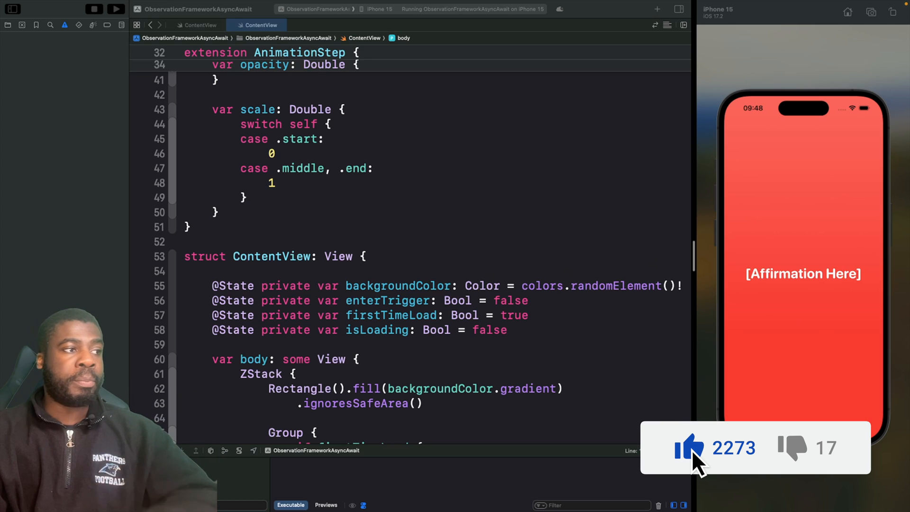
mouse_move(576, 155)
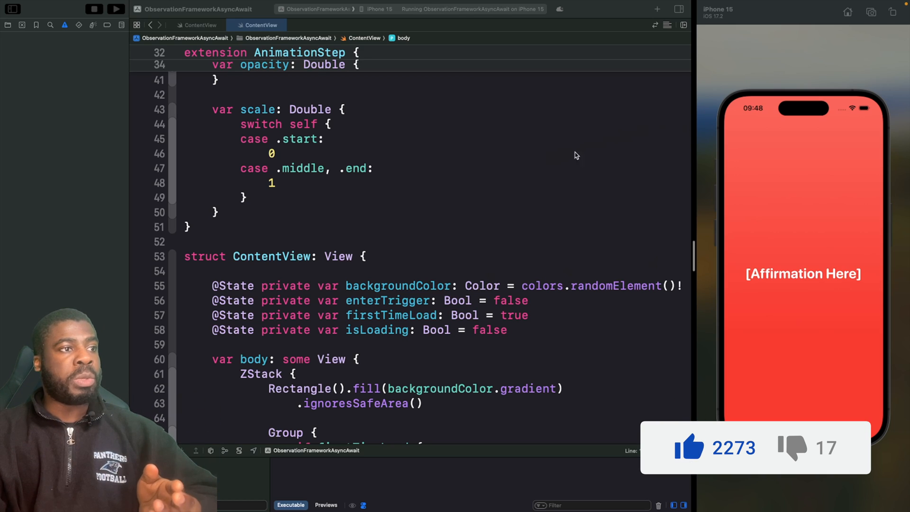
mouse_move(781, 172)
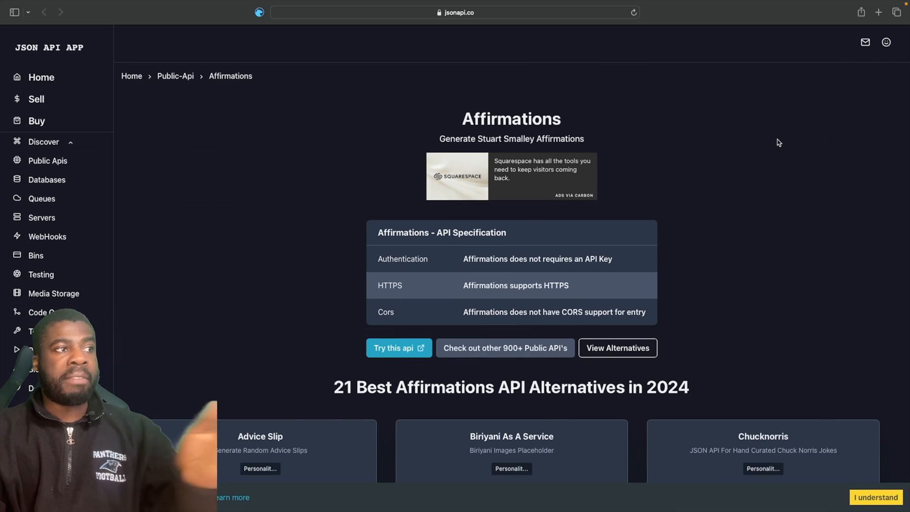
mouse_move(730, 149)
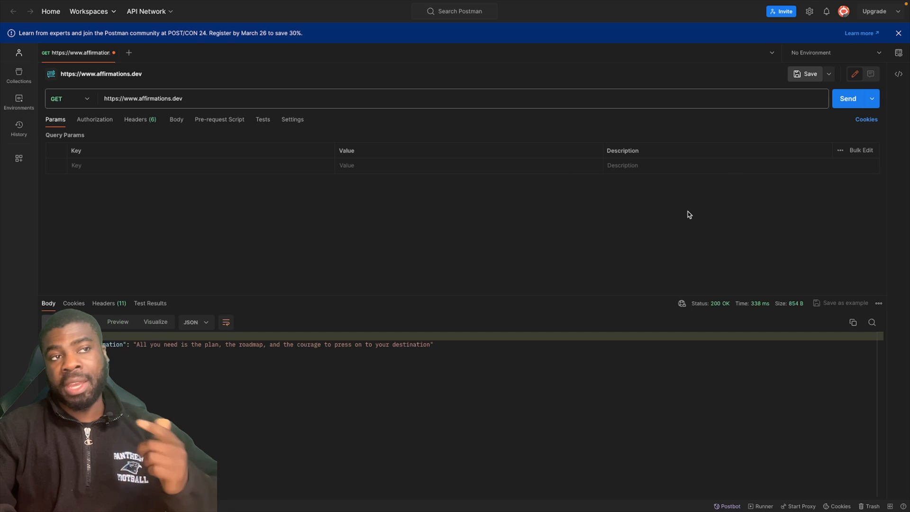
click(847, 99)
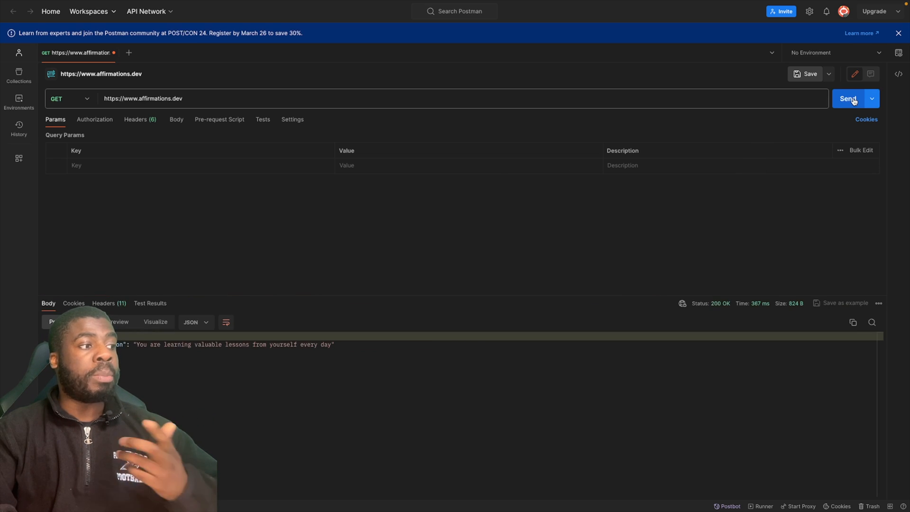
click(849, 99)
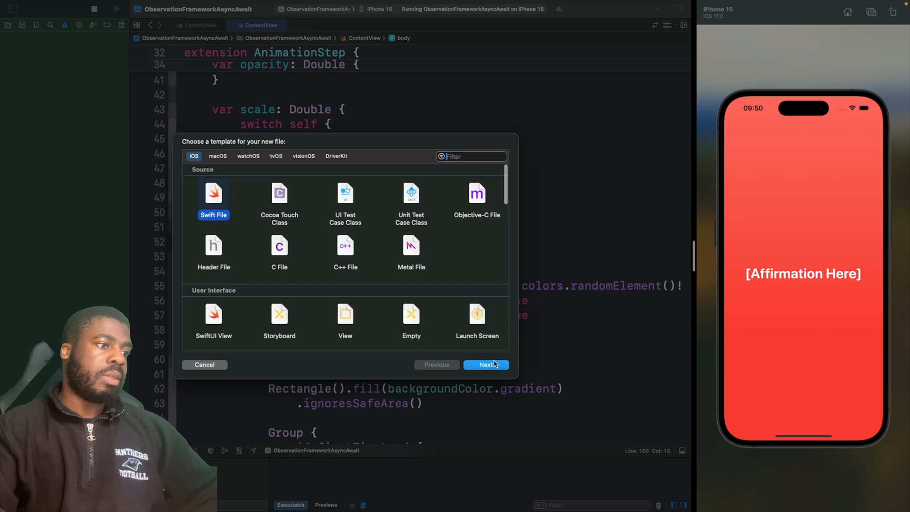
Step: Create a new Swift file named APIModels from the Swift File template
click(486, 364)
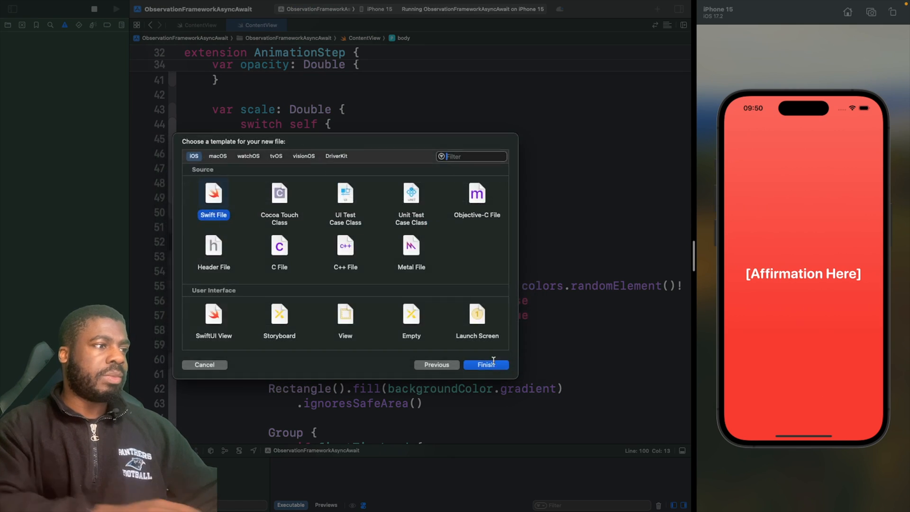
click(486, 363)
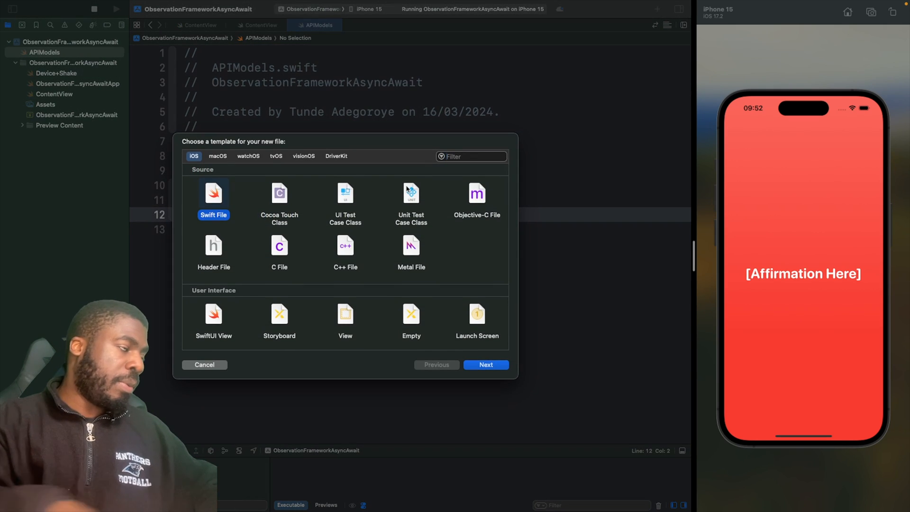
Step: Create AffirmationsManager.swift with an AffirmationsManager class holding an empty async fetch function
click(486, 363)
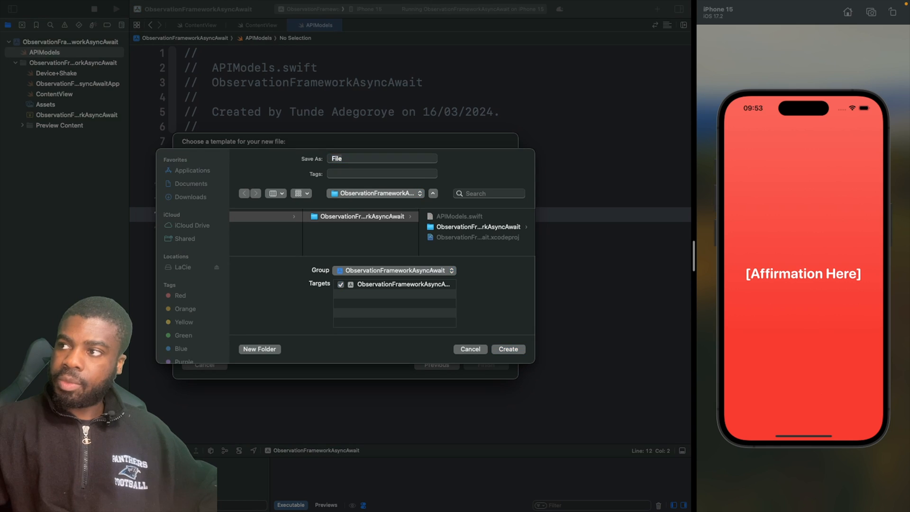
click(508, 348)
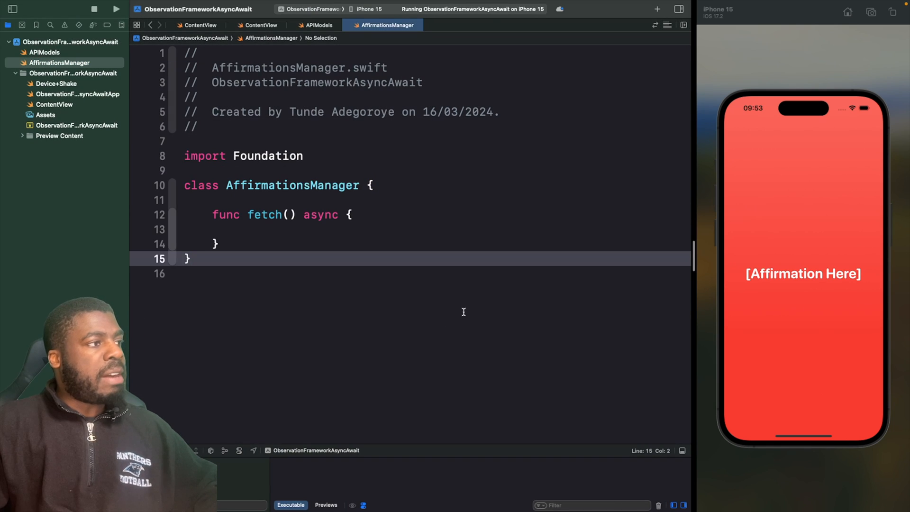
mouse_move(335, 318)
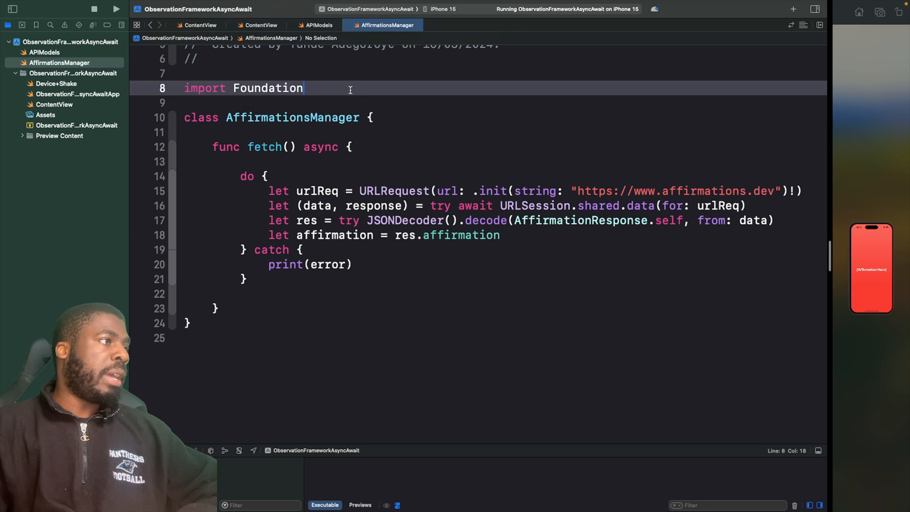
text(o)
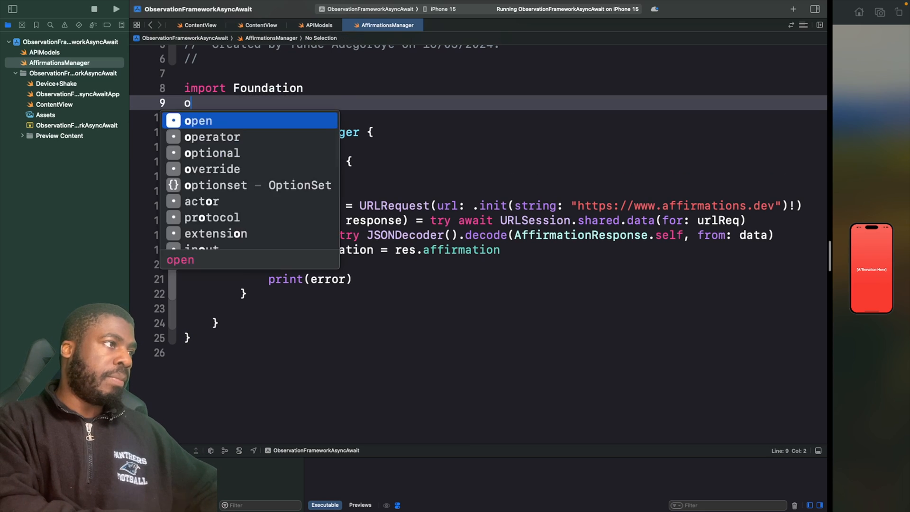
text(import Observation)
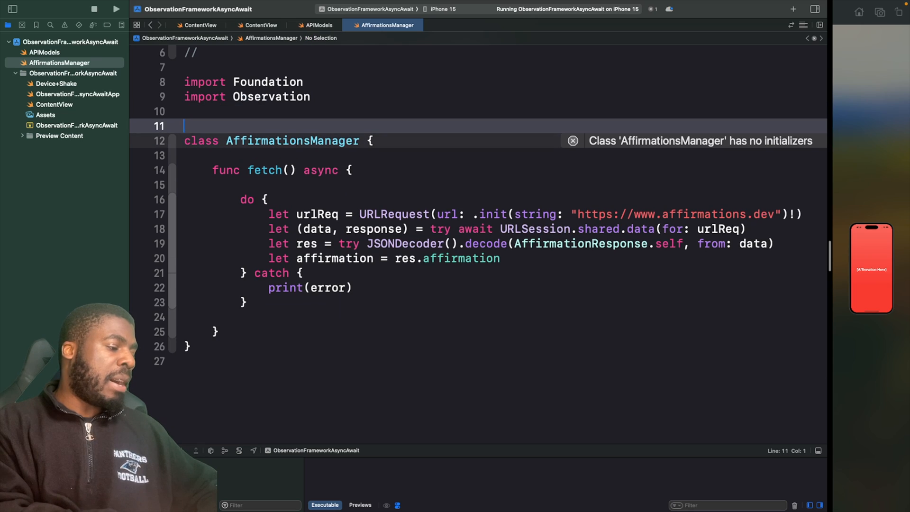
text(@Observable)
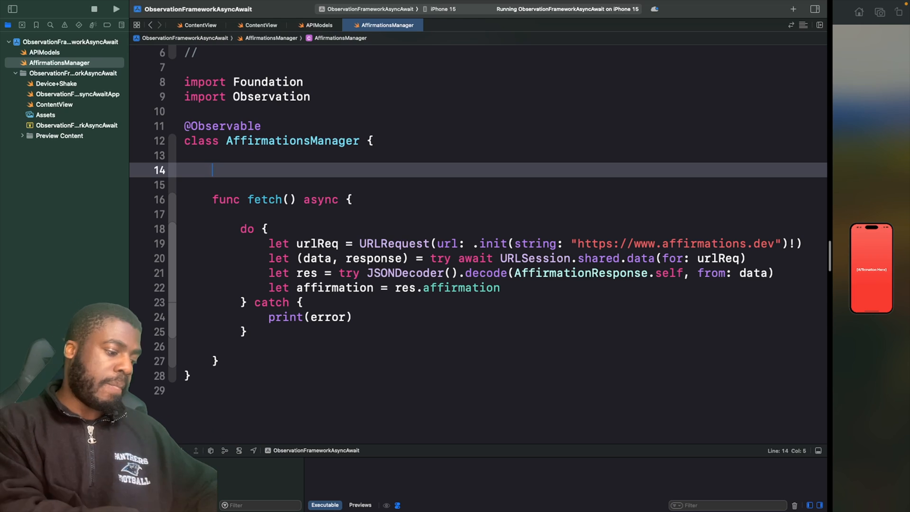
Step: Declare private(set) var affirmation: String = "" and assign self.affirmation from the decoded response
text(private(set) var affirmation: String = "")
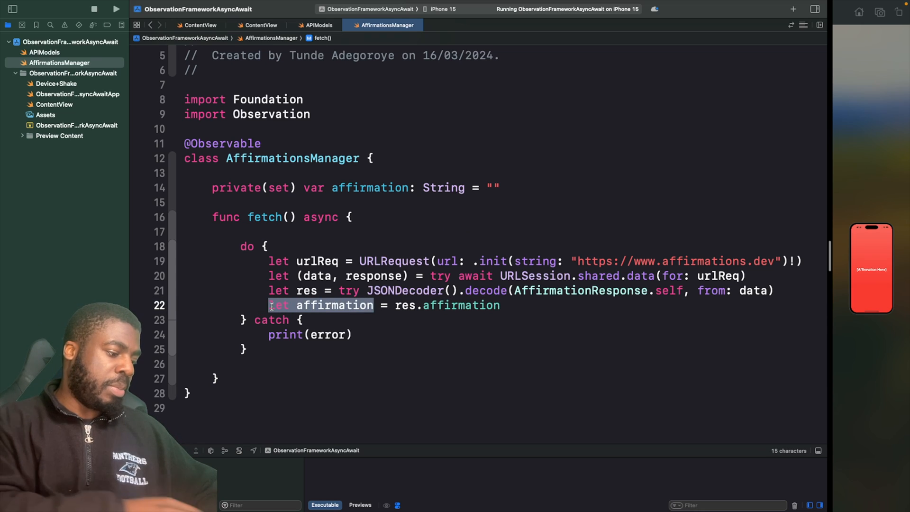
text(self.)
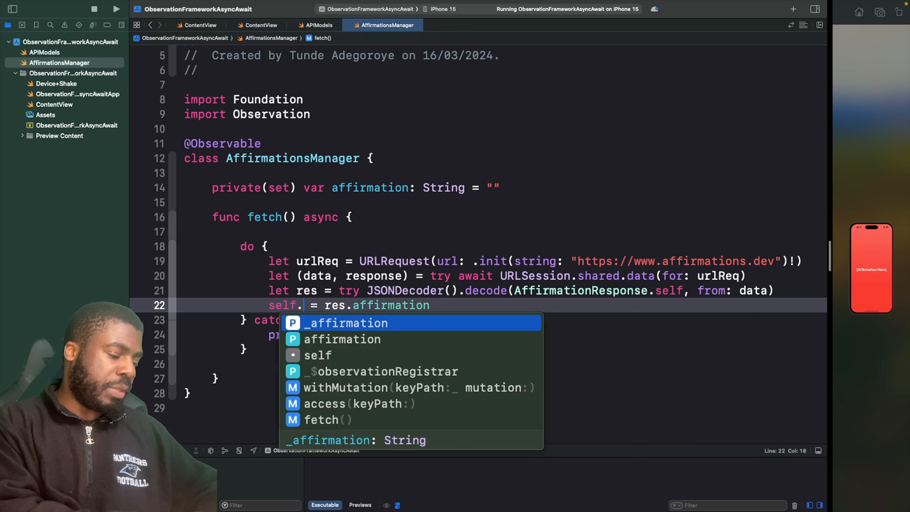
click(342, 339)
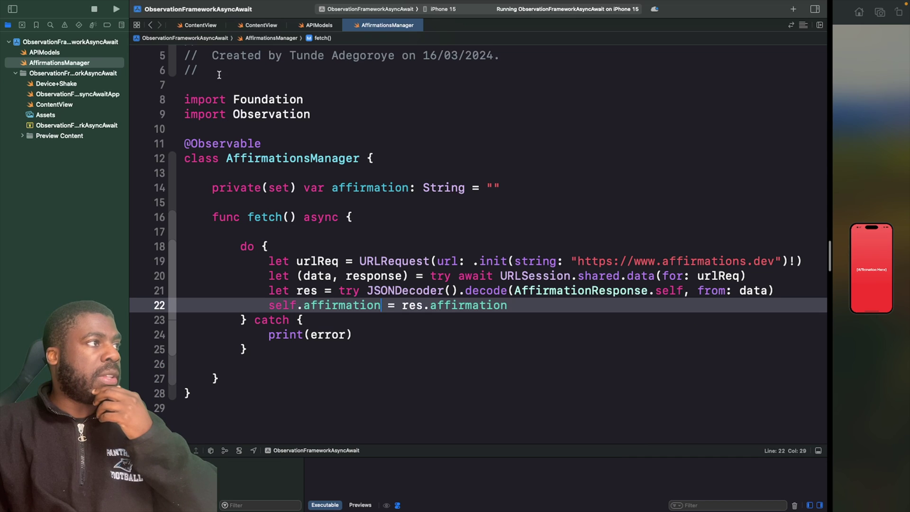
click(203, 25)
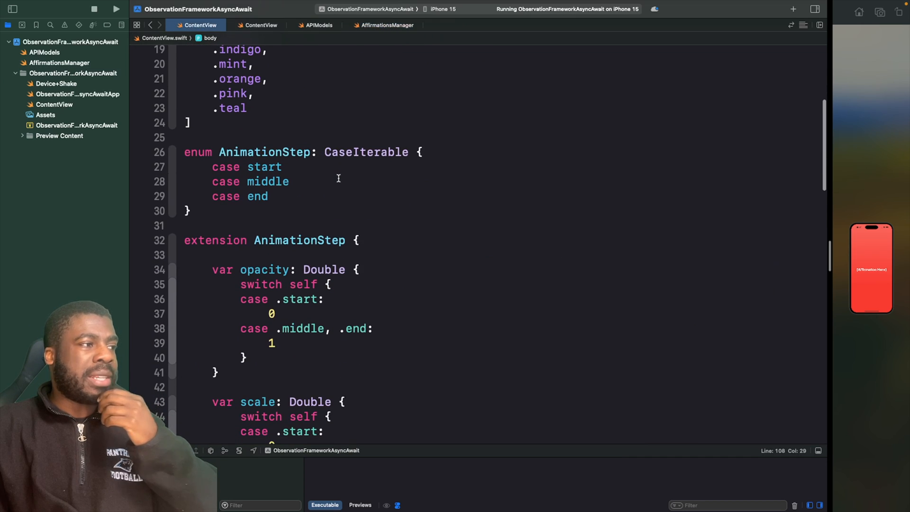
scroll(down, 3)
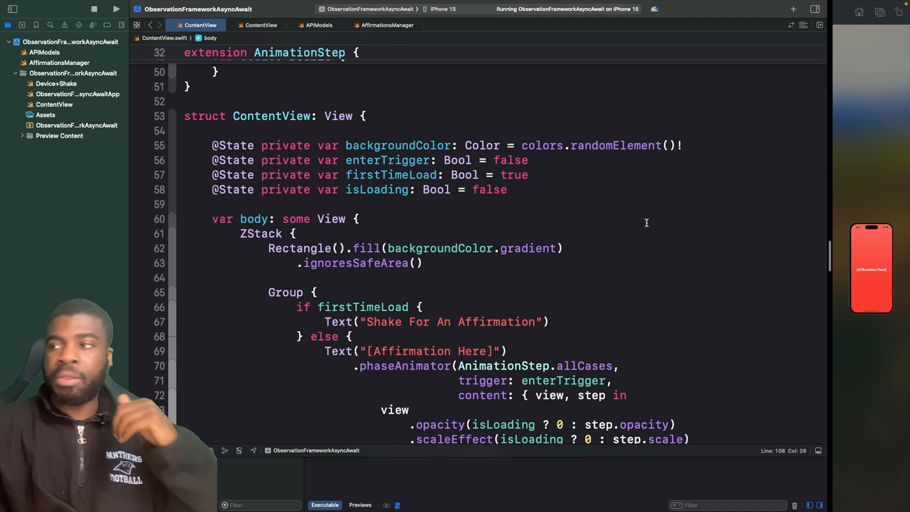
click(483, 205)
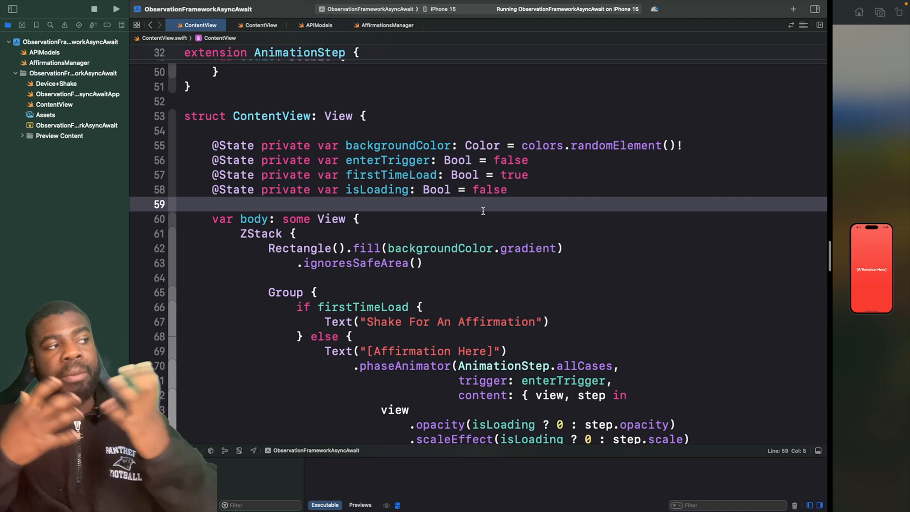
text(@S)
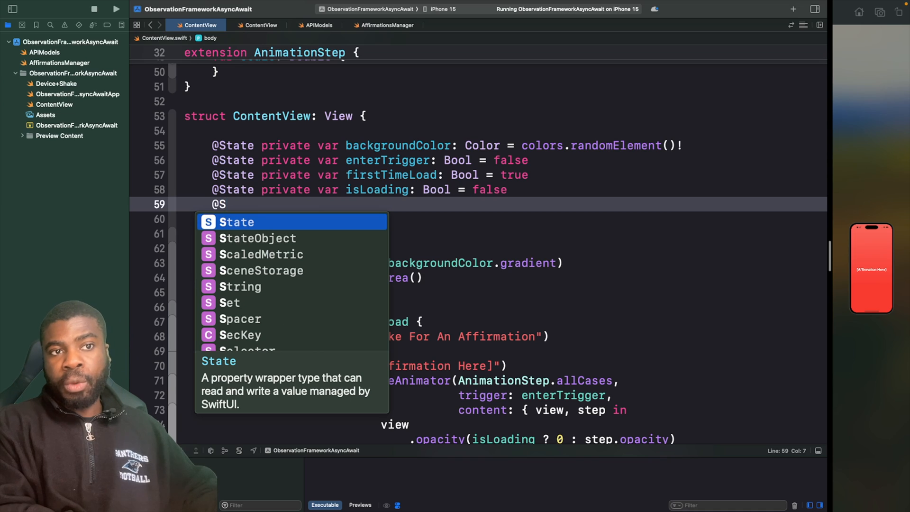
text(ta)
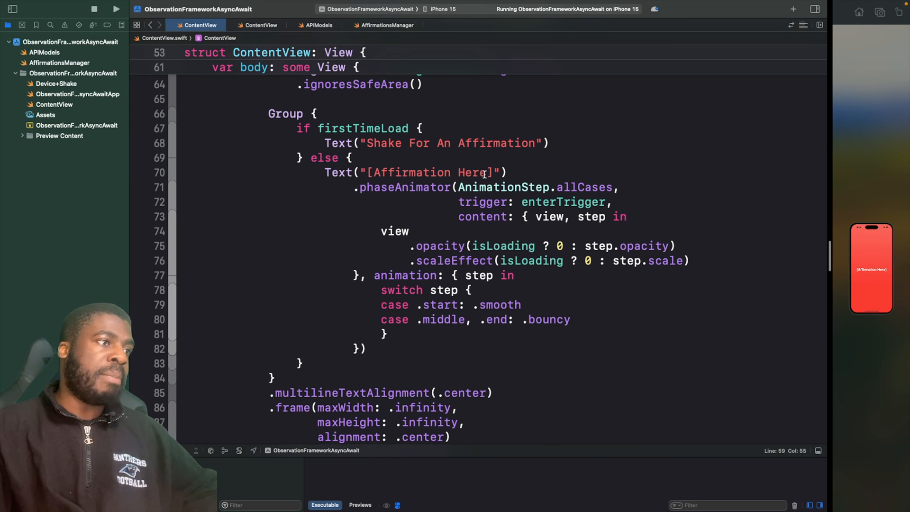
Step: Replace the "[Affirmation Here]" text with manager.affirmation, then return to AffirmationsManager
double_click(427, 172)
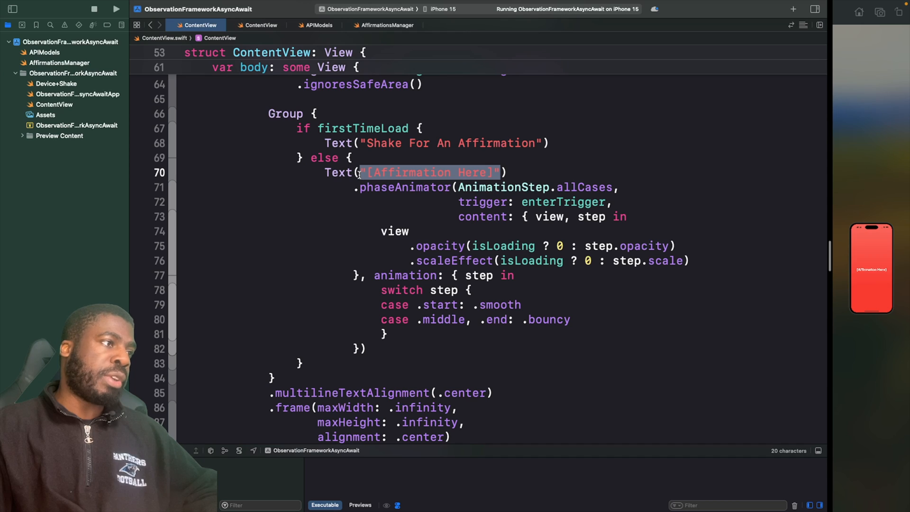
text(anager.a))
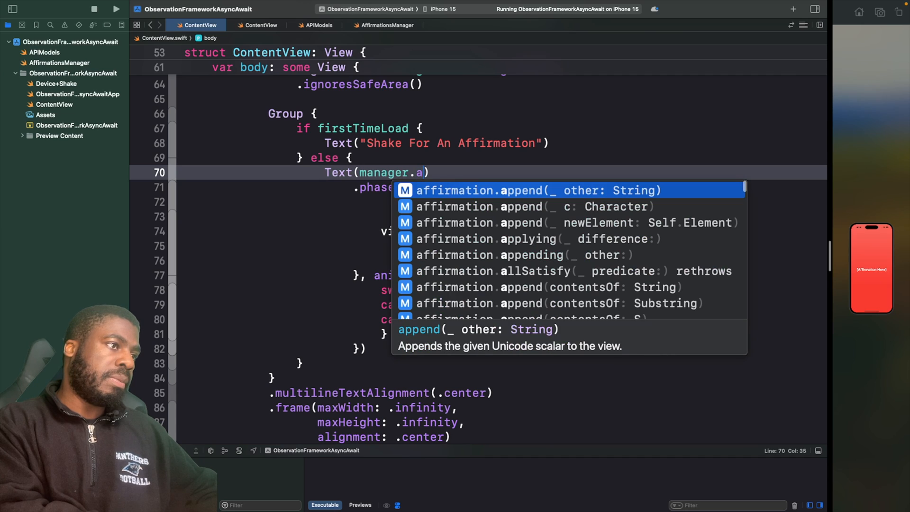
text(ffirmat)
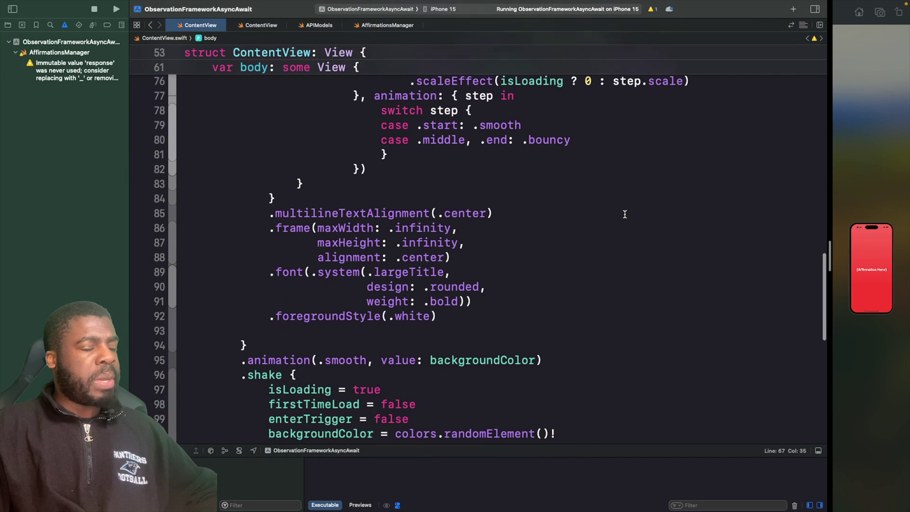
scroll(down, 3)
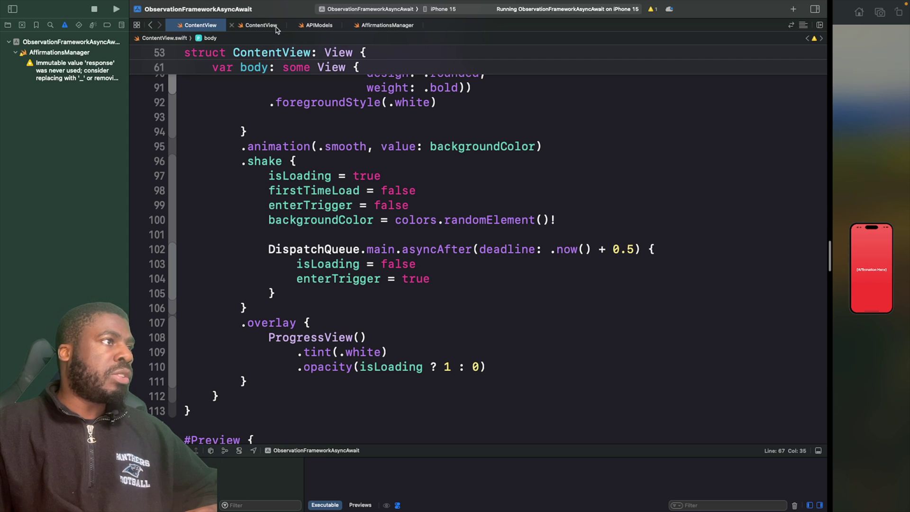
click(386, 24)
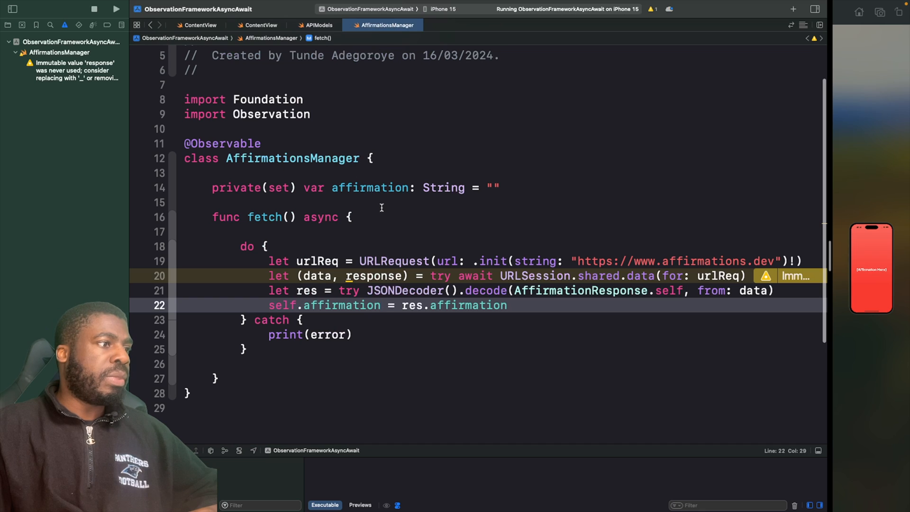
click(284, 202)
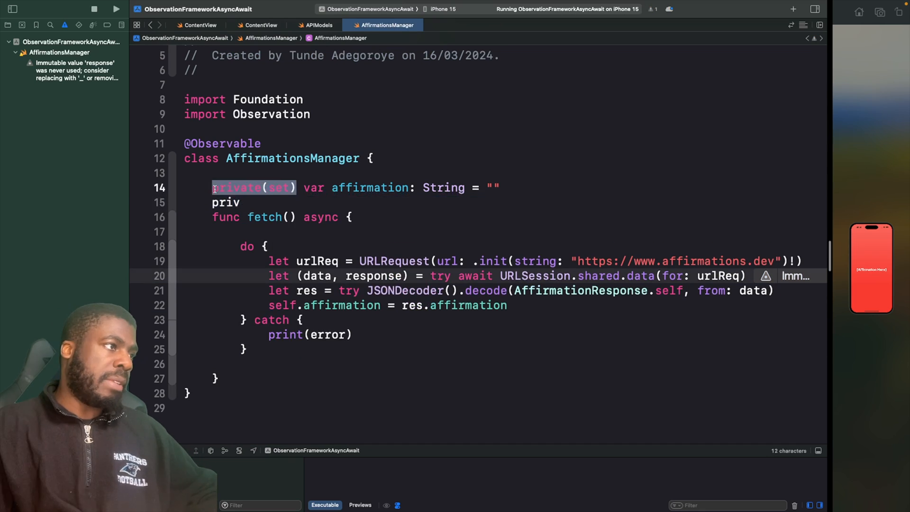
Step: Add private(set) var isLoading: Bool = false, set it true in fetch with defer resetting it to false
text(private(set) var isLoading: Bool = false)
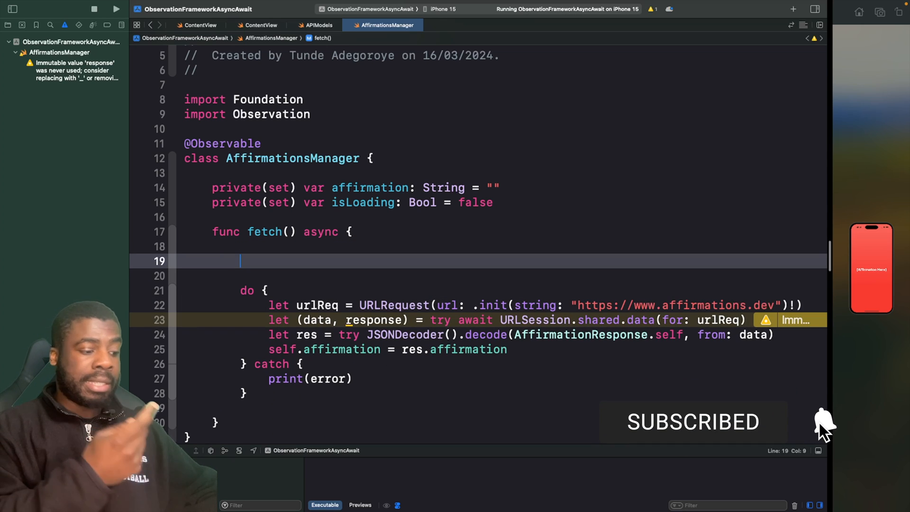
text(isLoading =)
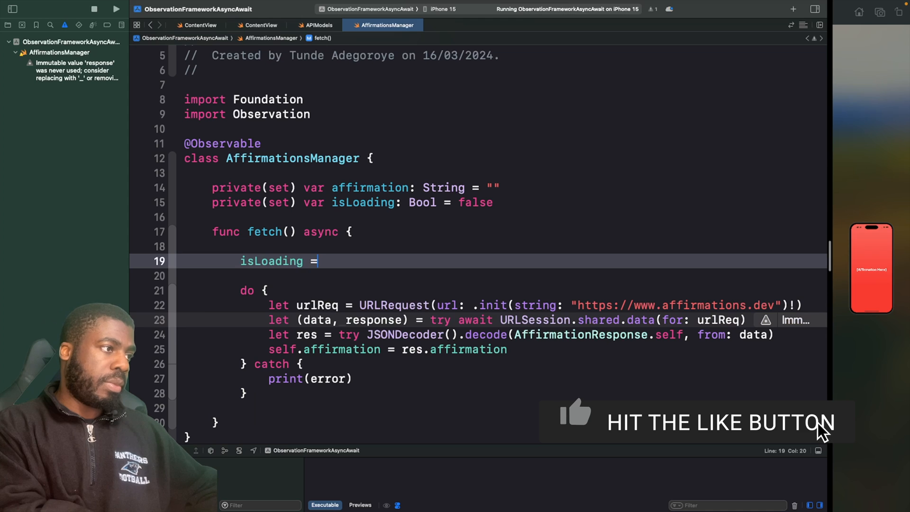
text(true)
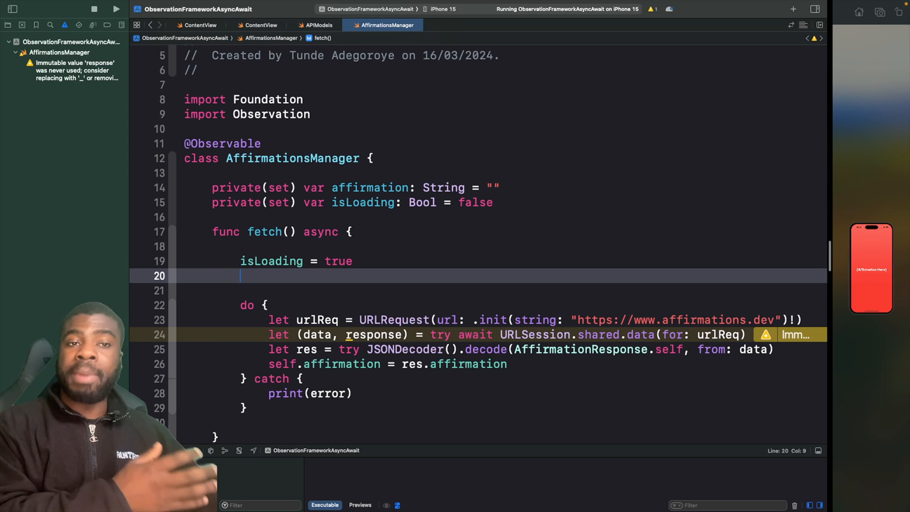
text(d)
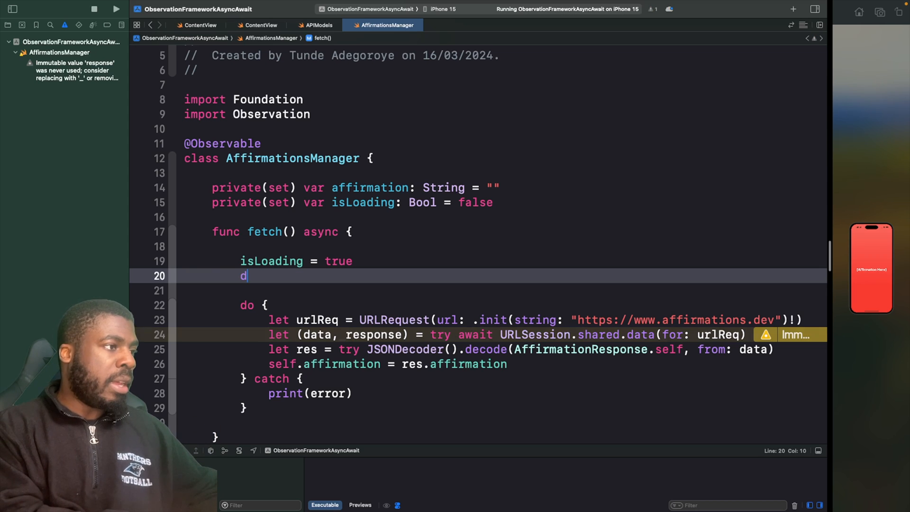
text(efer {)
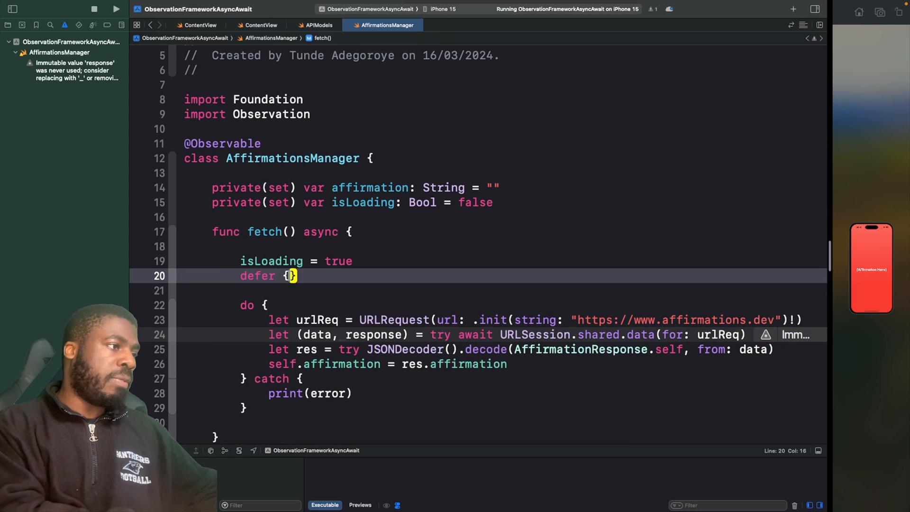
text(isLoading = false)
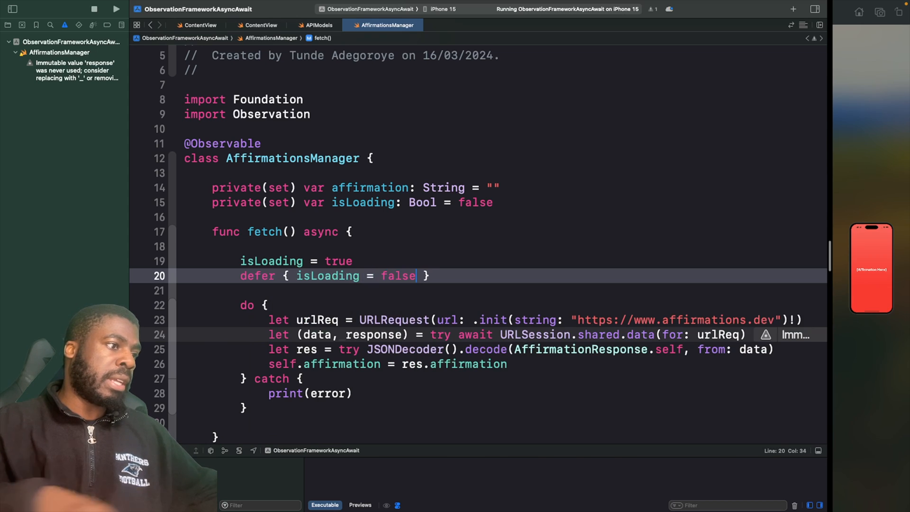
Step: Replace the unused response variable with _
scroll(down, 3)
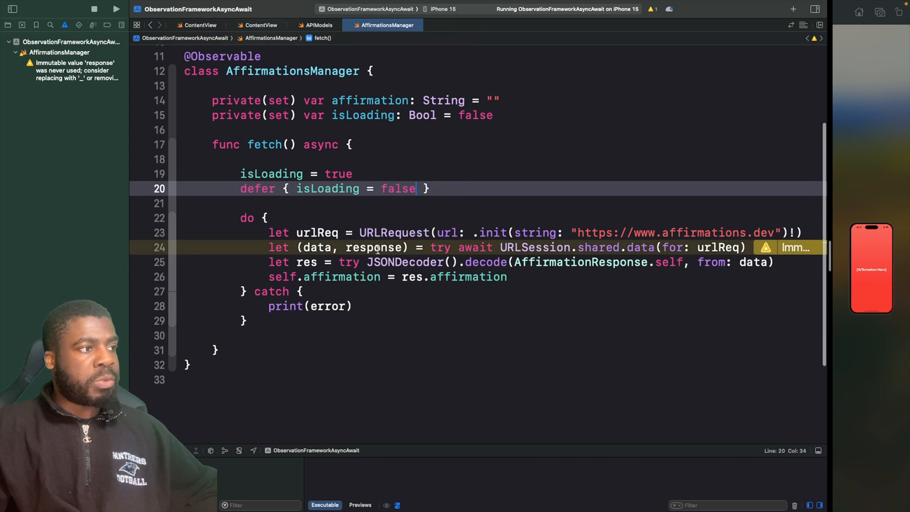
double_click(375, 247)
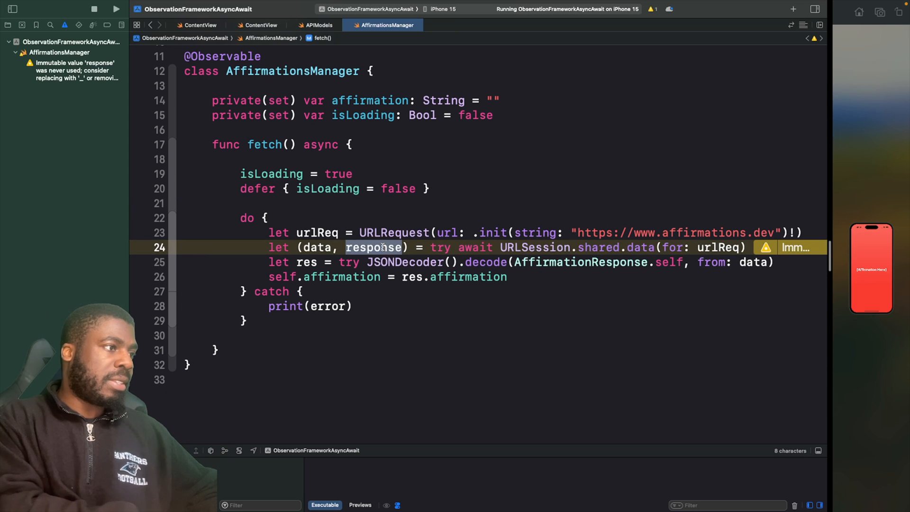
text(_)
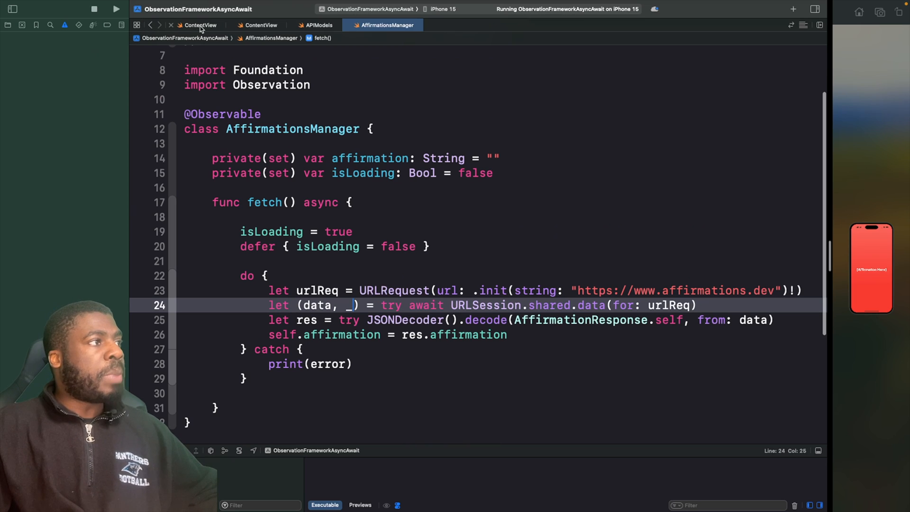
Step: Use manager.isLoading for the text's opacity and scaleEffect and clean up the local isLoading assignments
click(201, 25)
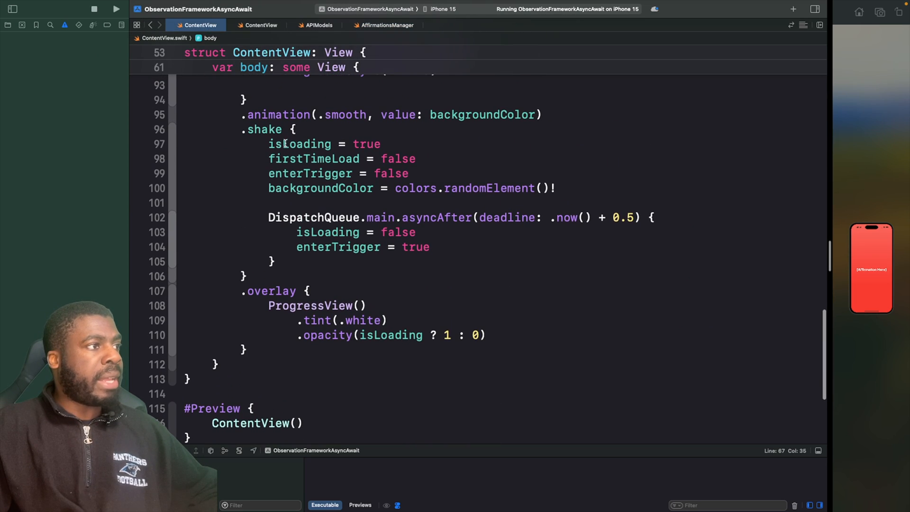
mouse_move(345, 144)
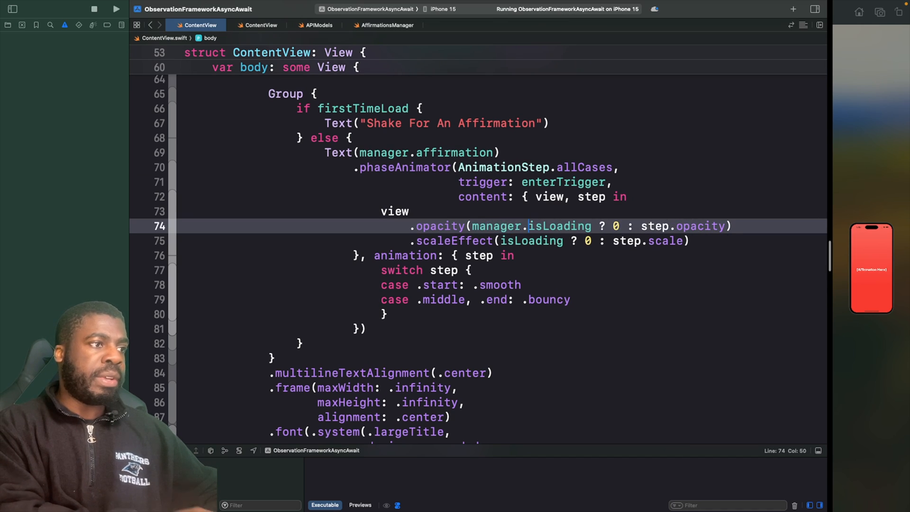
double_click(497, 226)
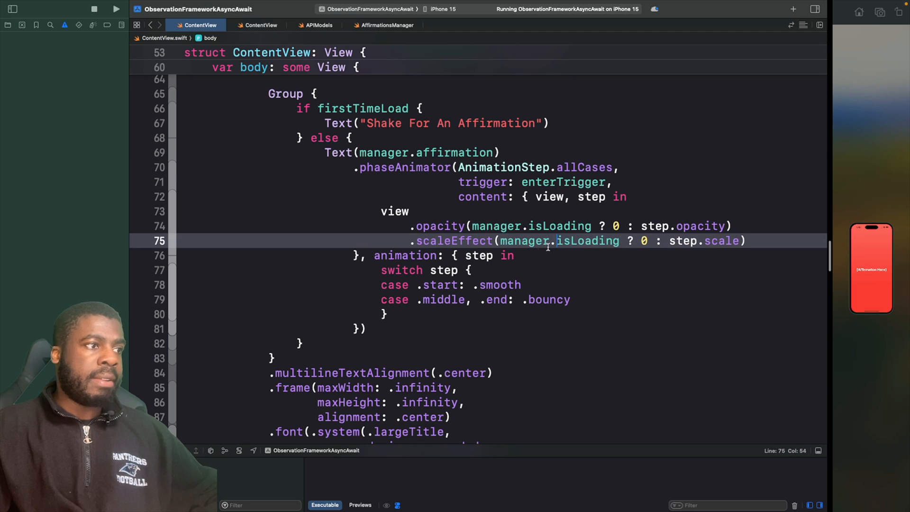
scroll(down, 3)
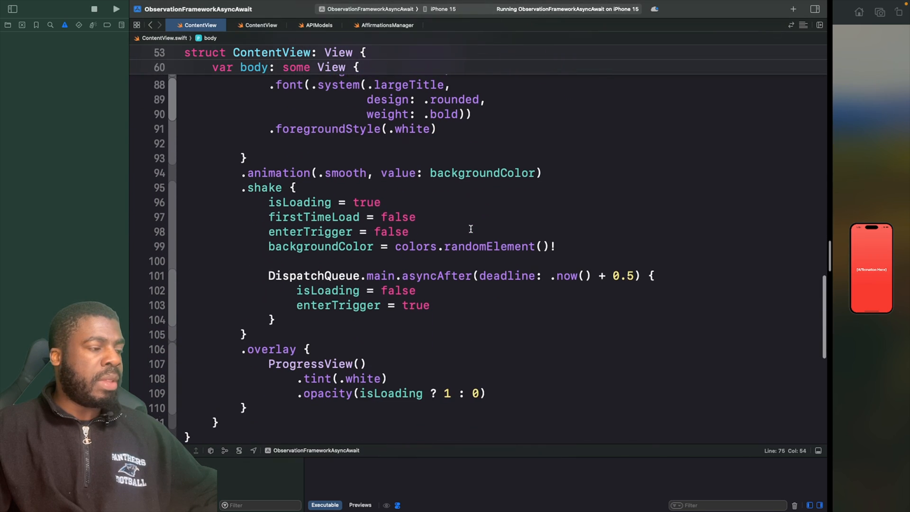
scroll(down, 3)
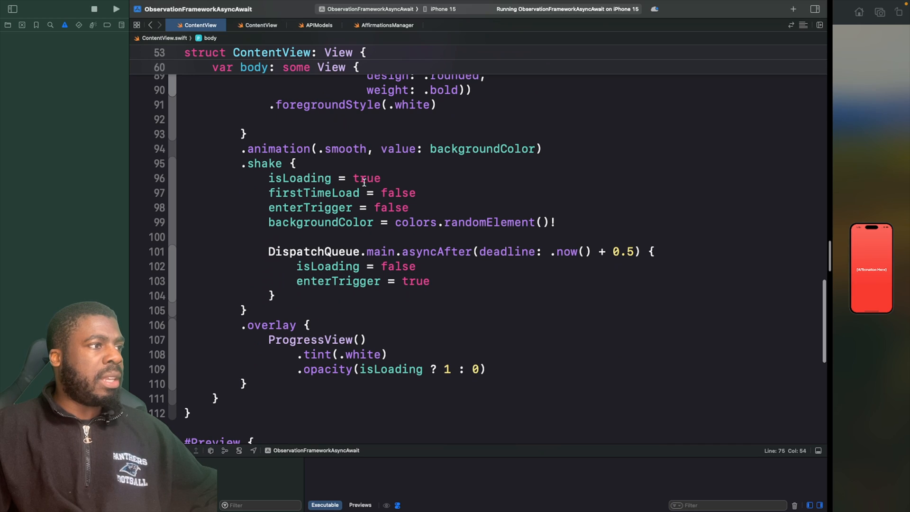
click(385, 178)
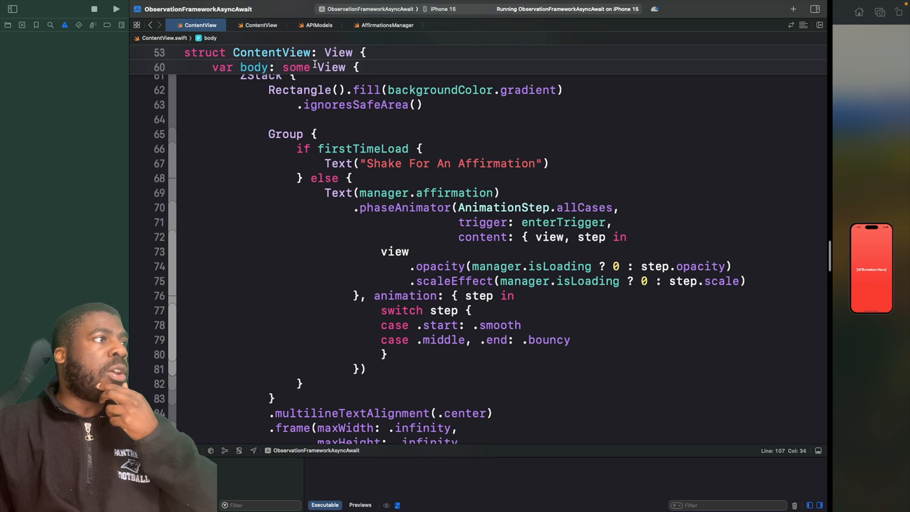
click(387, 24)
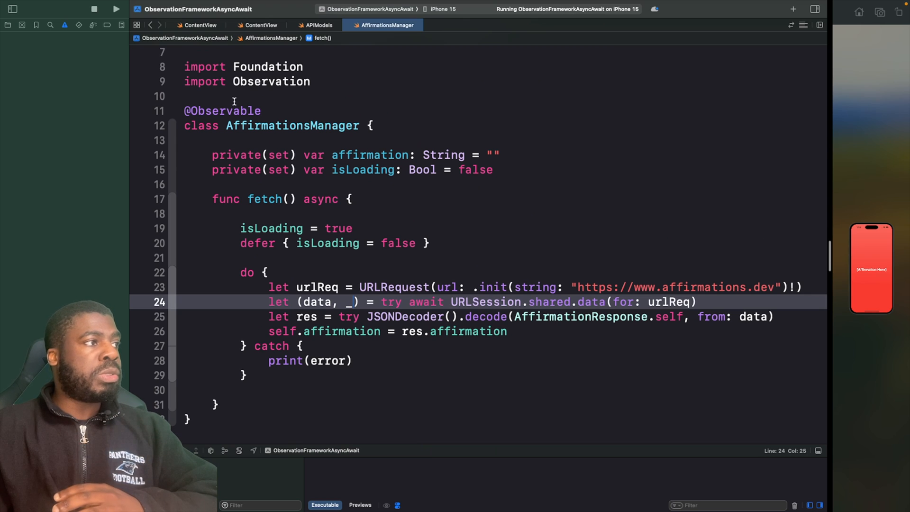
text(@MainActor)
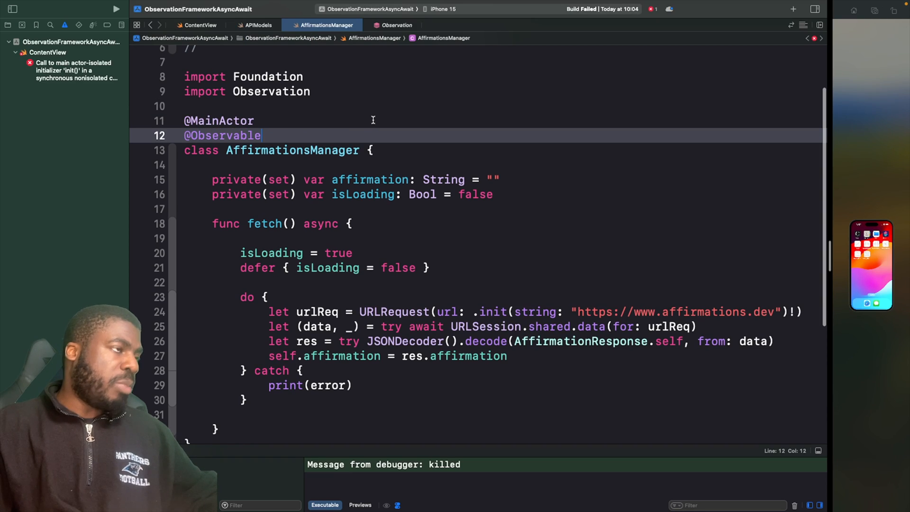
click(201, 24)
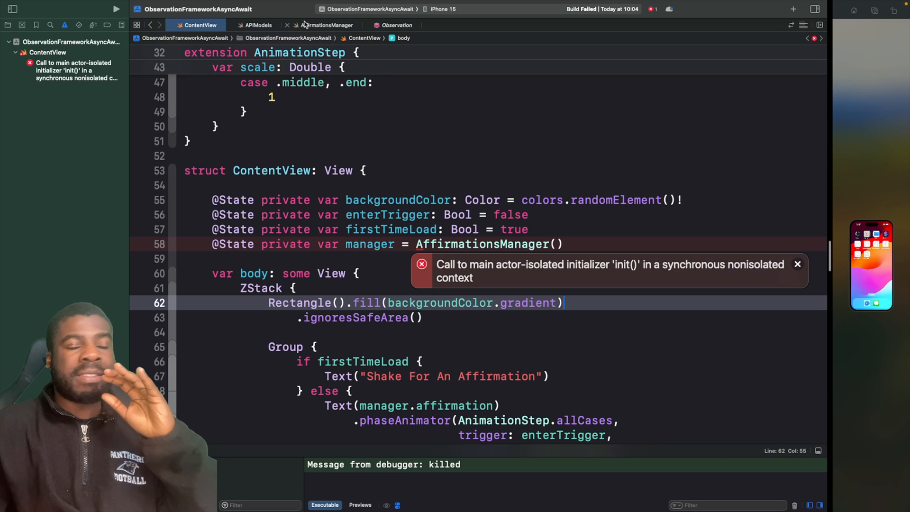
click(325, 25)
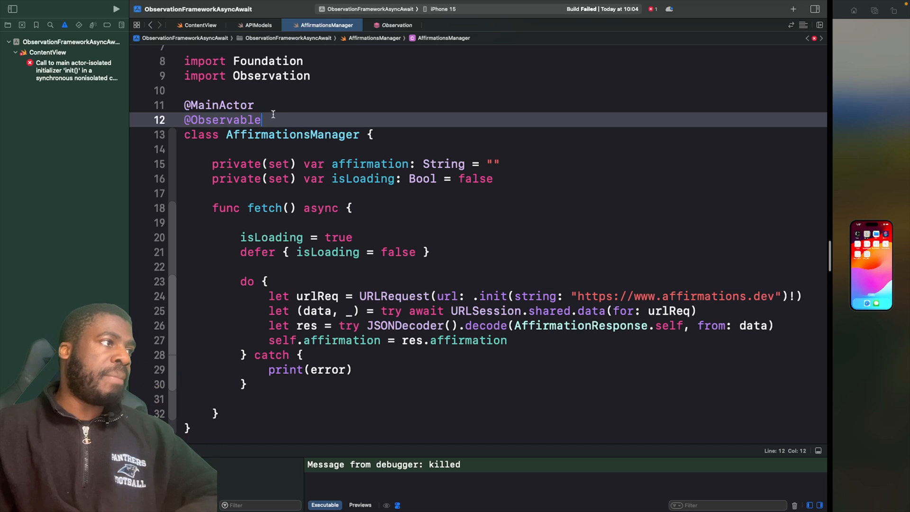
double_click(219, 105)
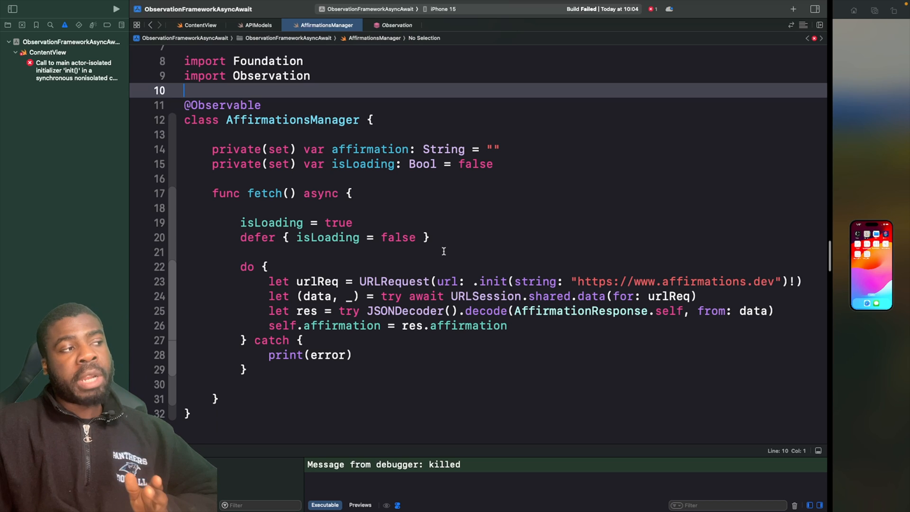
click(240, 179)
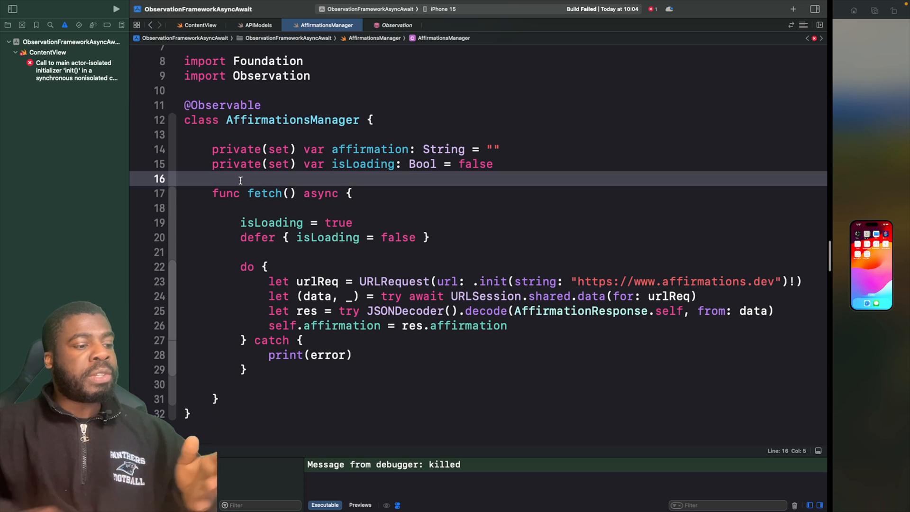
text(@MainActor)
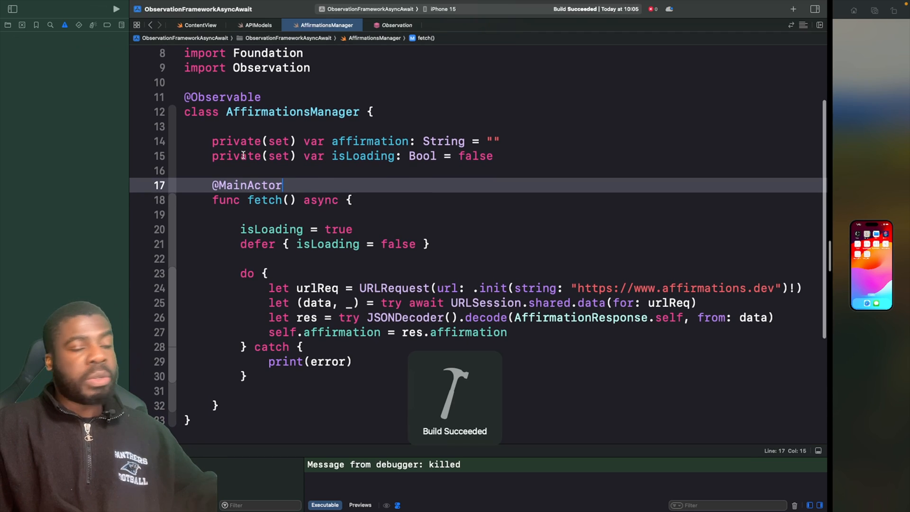
scroll(down, 3)
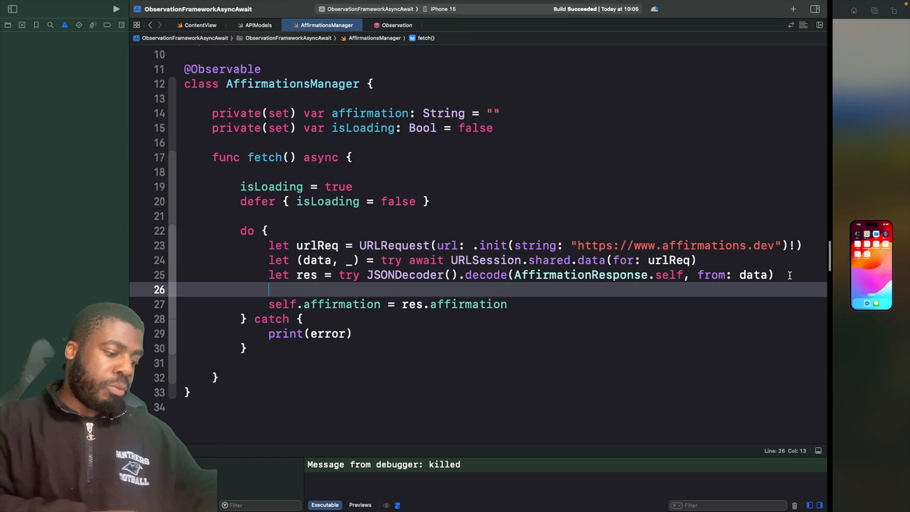
text(MainActor.r)
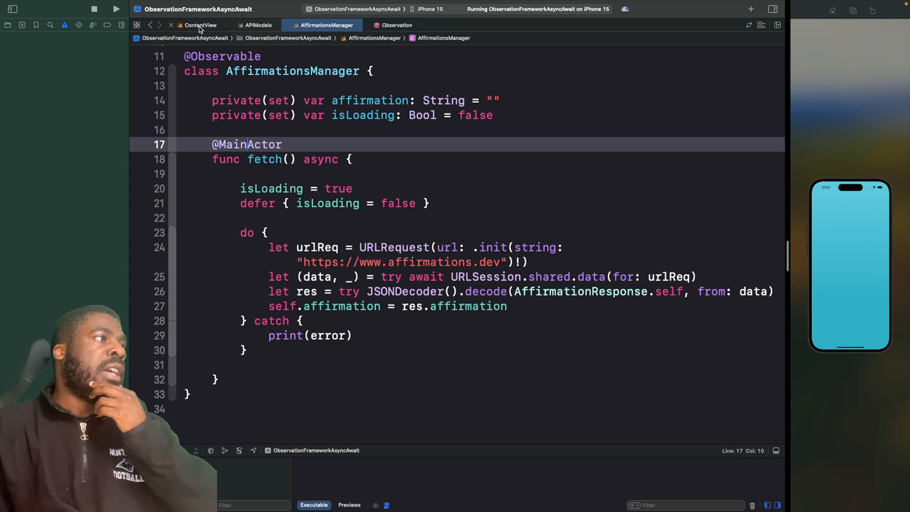
Step: Replace the shake handler's DispatchQueue delay with a Task that awaits manager.fetch(), then rerun the app
click(199, 25)
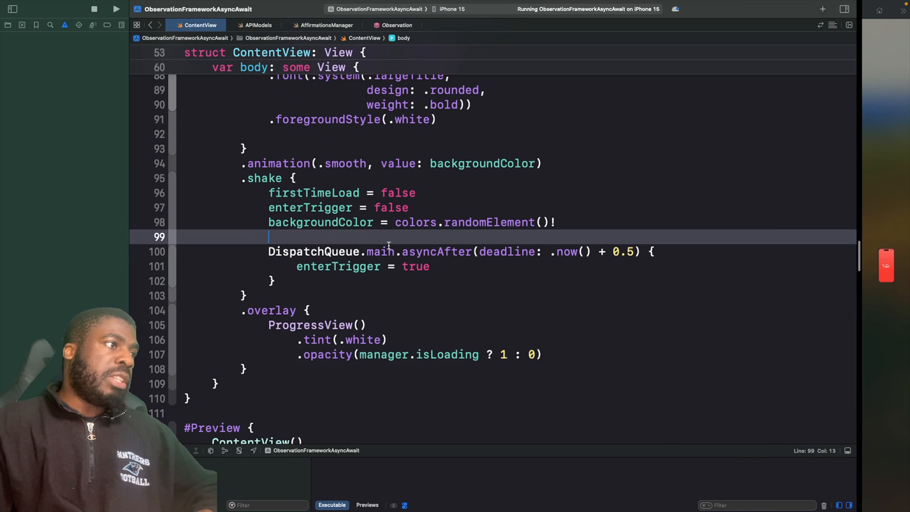
scroll(down, 3)
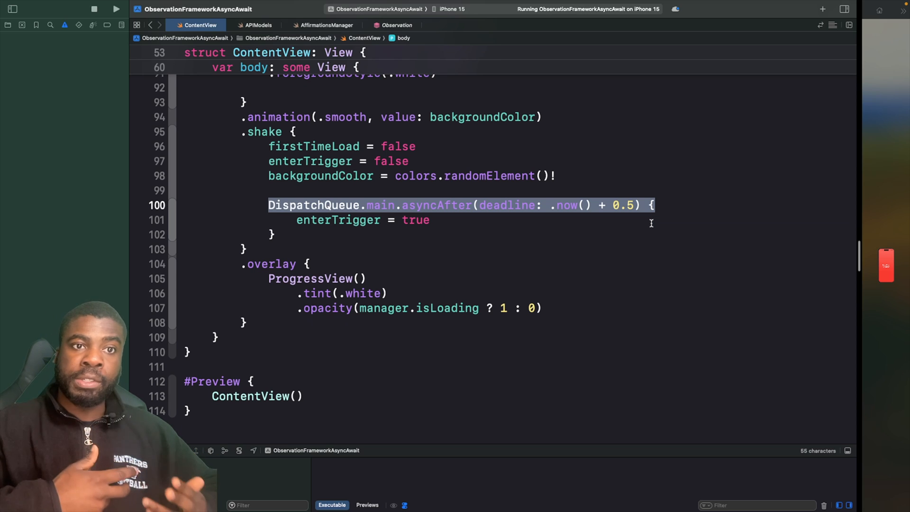
click(274, 235)
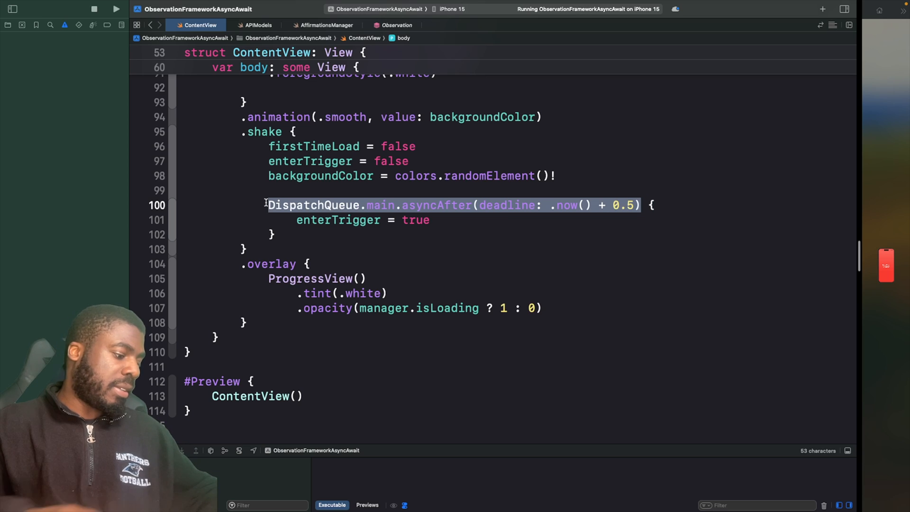
text(Task {)
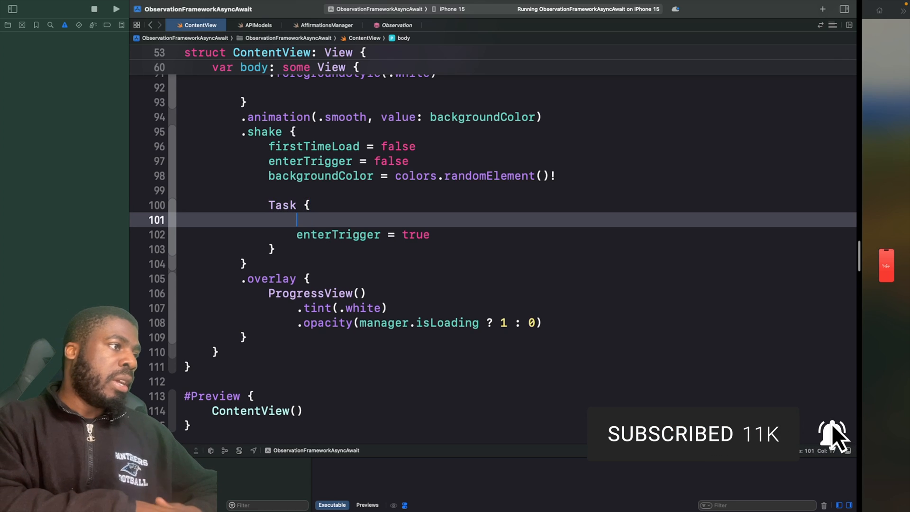
text(manager)
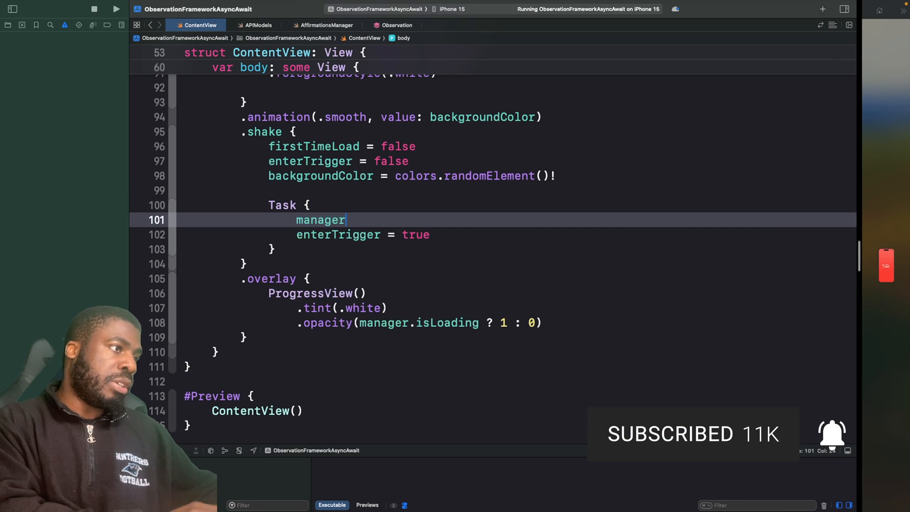
text(.fetch)
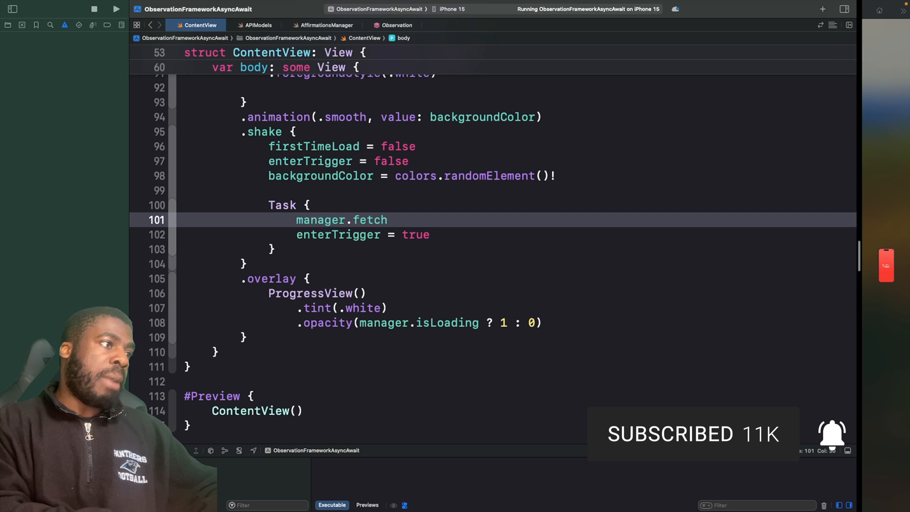
text(())
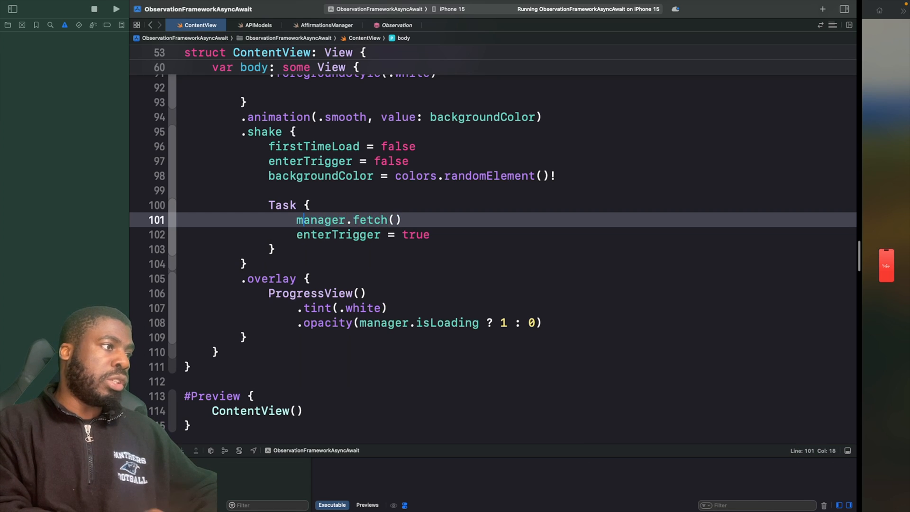
text(await)
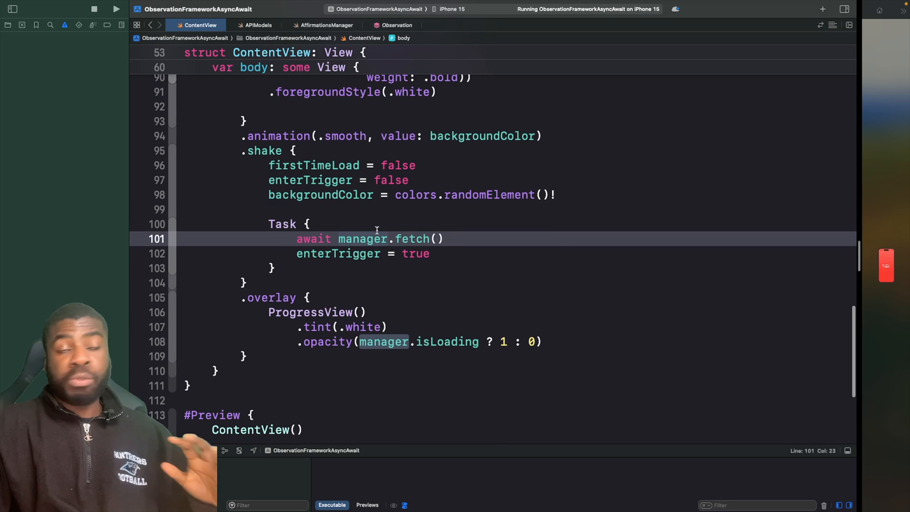
click(111, 9)
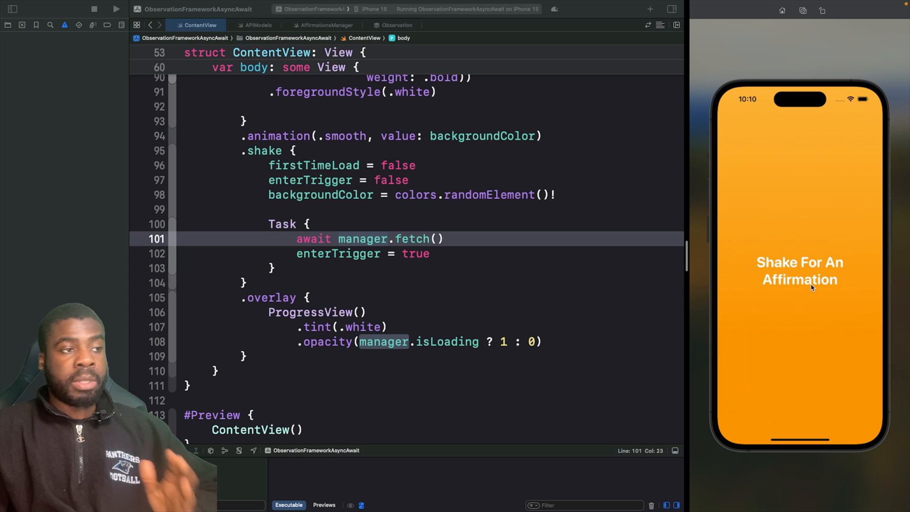
mouse_move(709, 96)
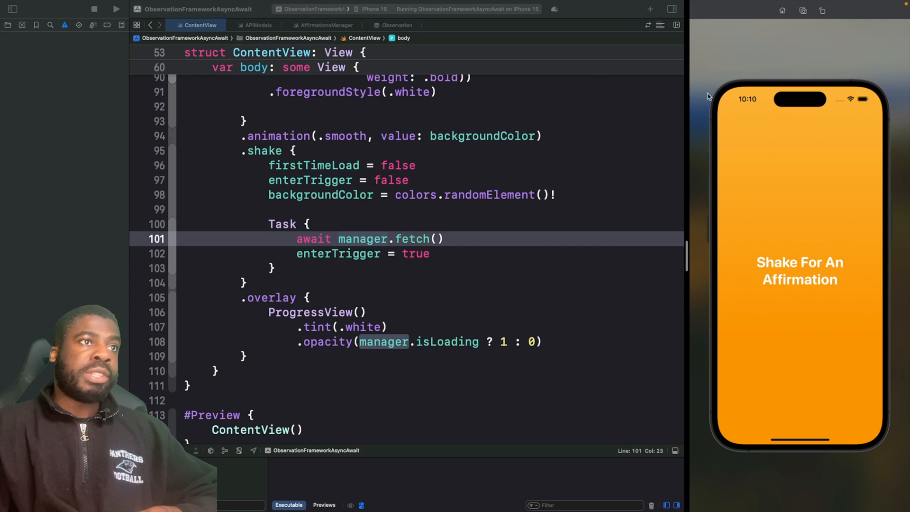
Step: Shake the simulated device twice via Device > Shake to load fresh affirmations from the API
click(116, 4)
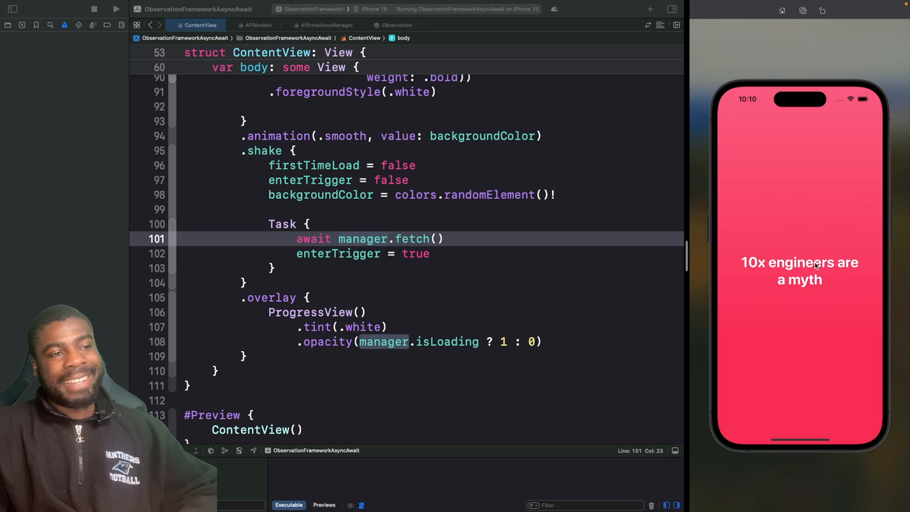
mouse_move(802, 184)
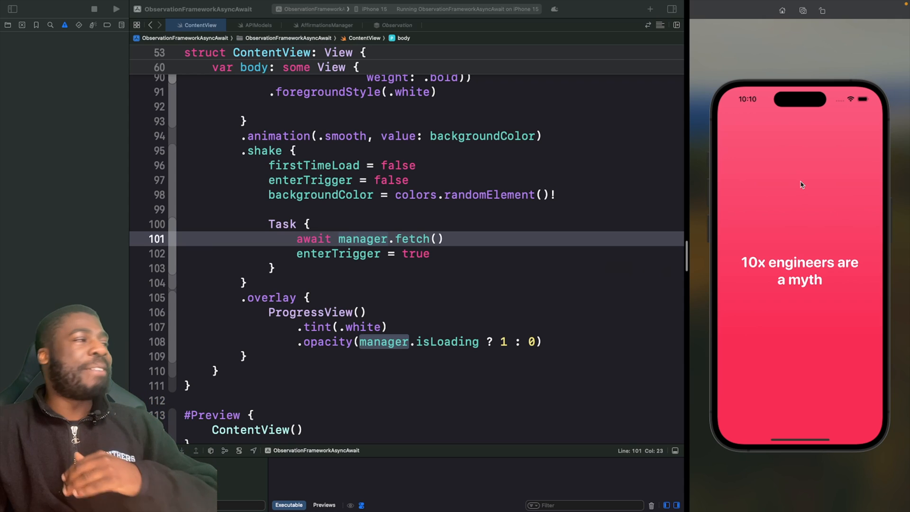
click(115, 5)
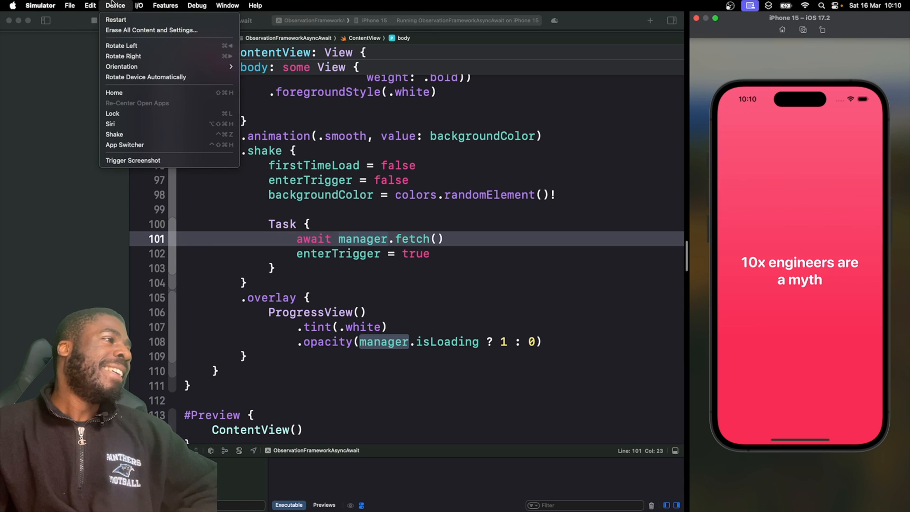
mouse_move(144, 136)
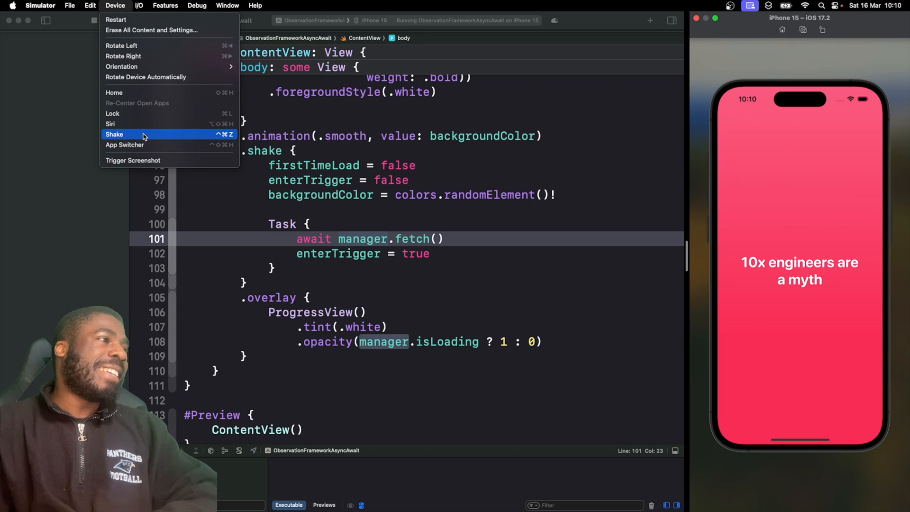
click(114, 135)
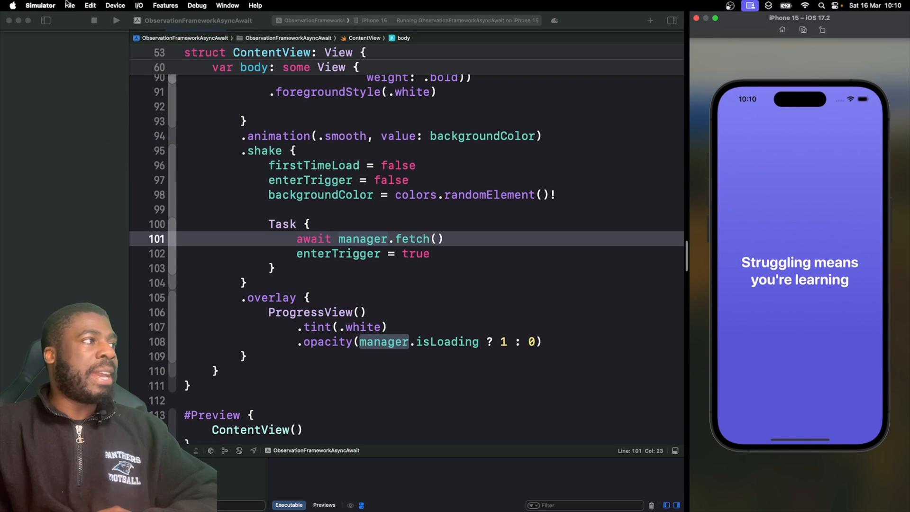
click(115, 4)
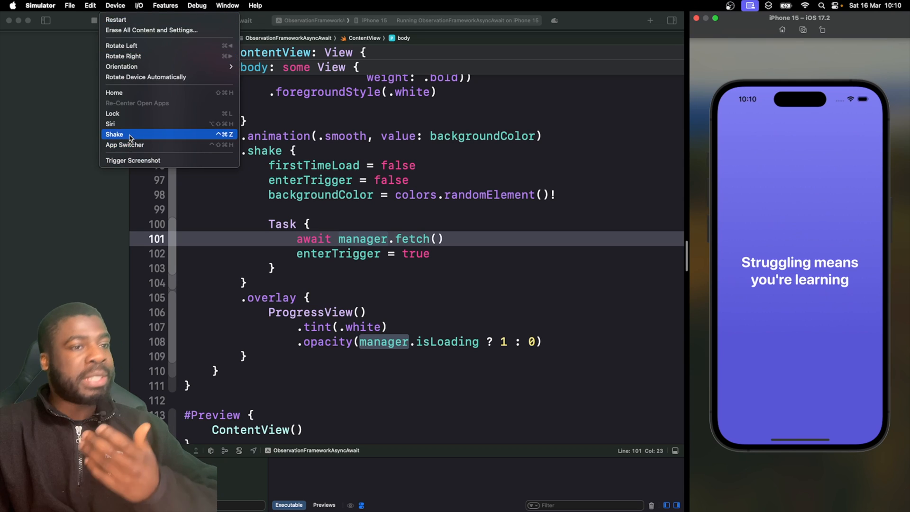
click(114, 135)
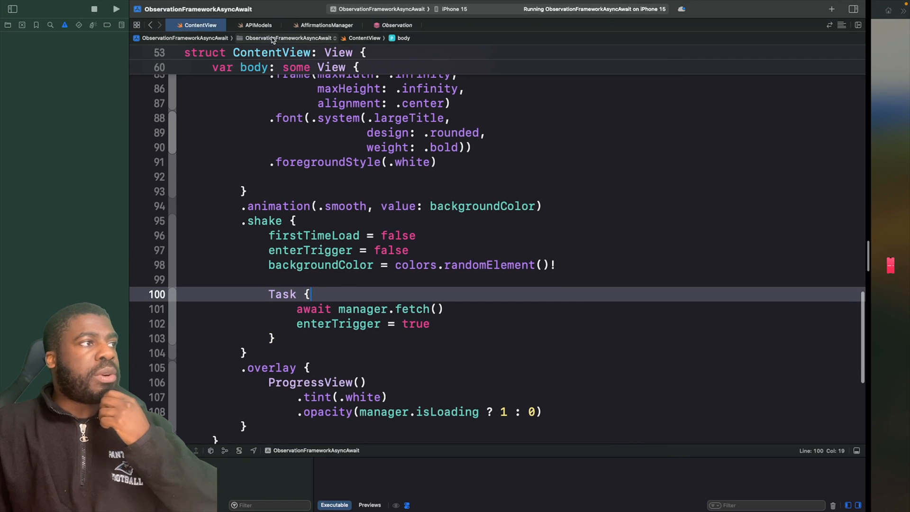
Step: Change the fetch URL host to affirmations.devs and rerun, replacing the running app instance
click(326, 25)
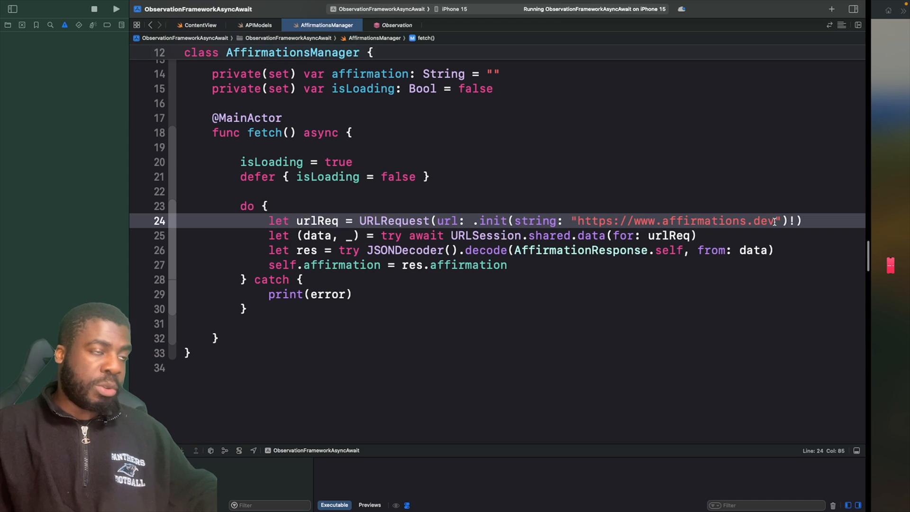
click(113, 9)
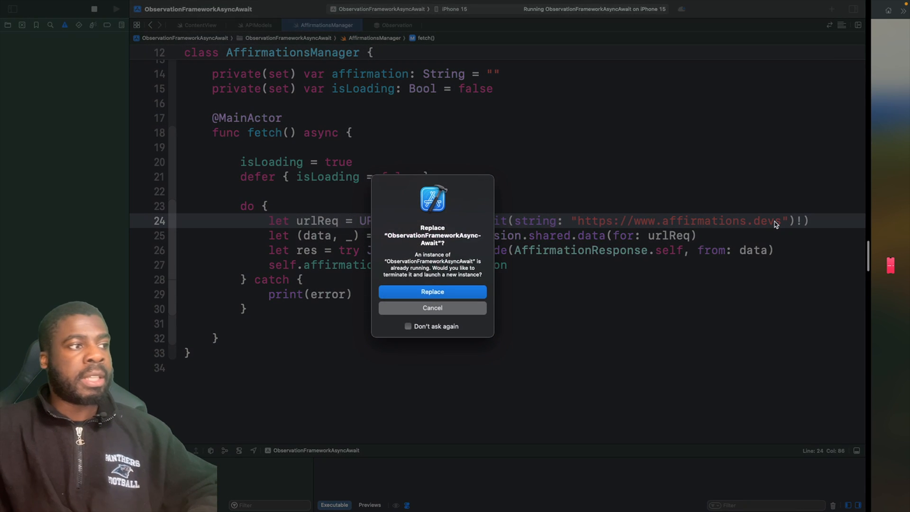
click(432, 292)
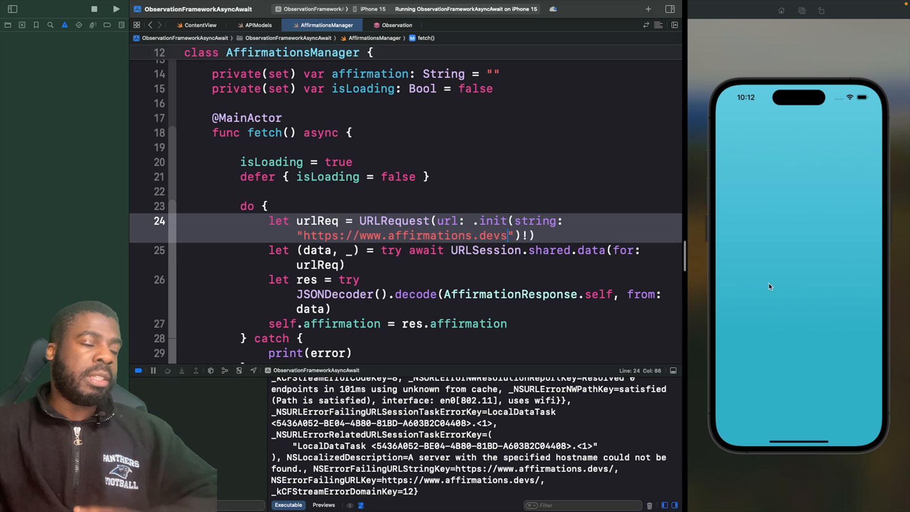
mouse_move(739, 347)
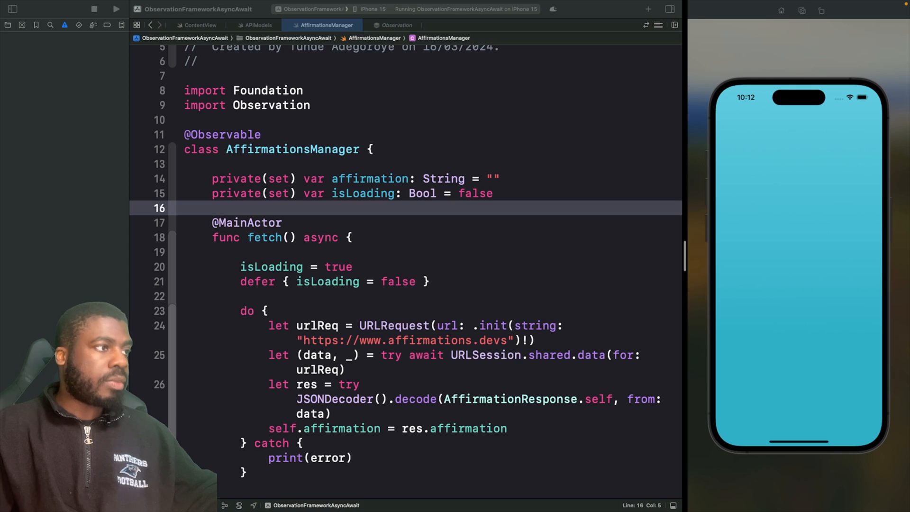
Step: Declare private(set) var hasError = false, reset it at fetch start and set it true in catch
text(private(set) var hasError: Bool = false)
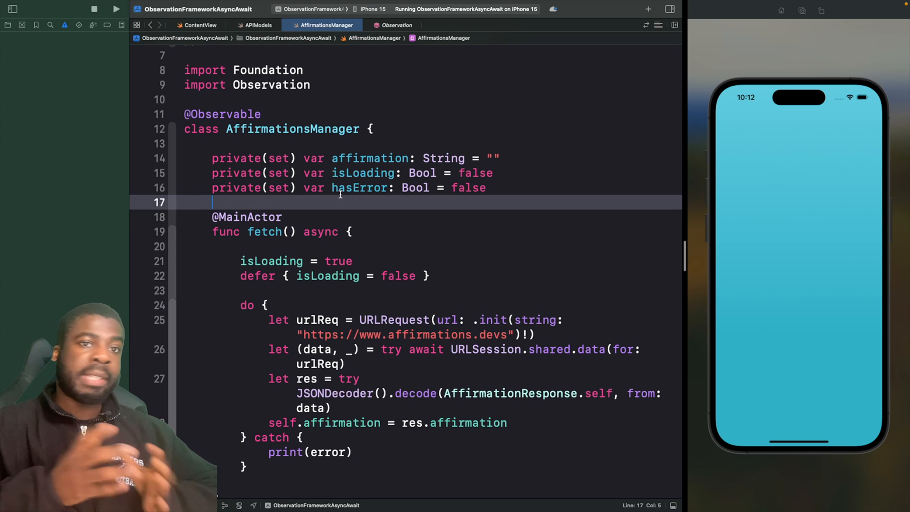
scroll(down, 3)
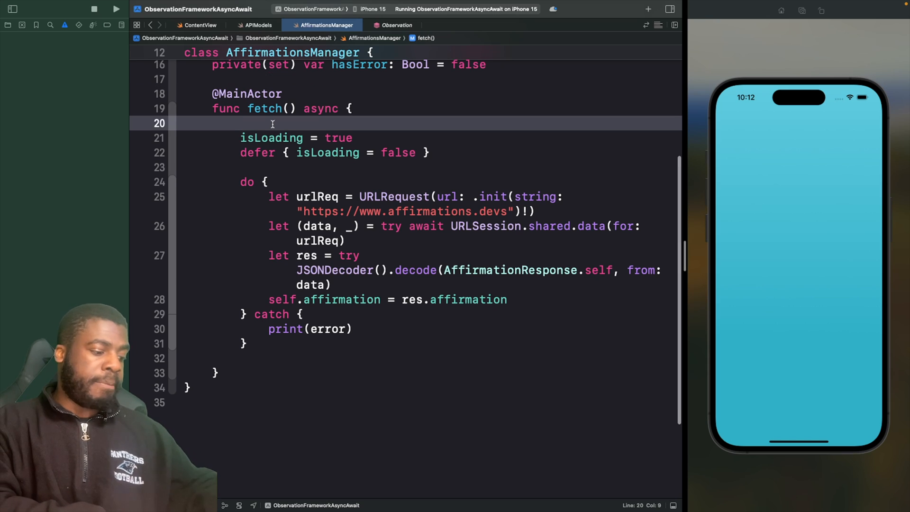
text(he)
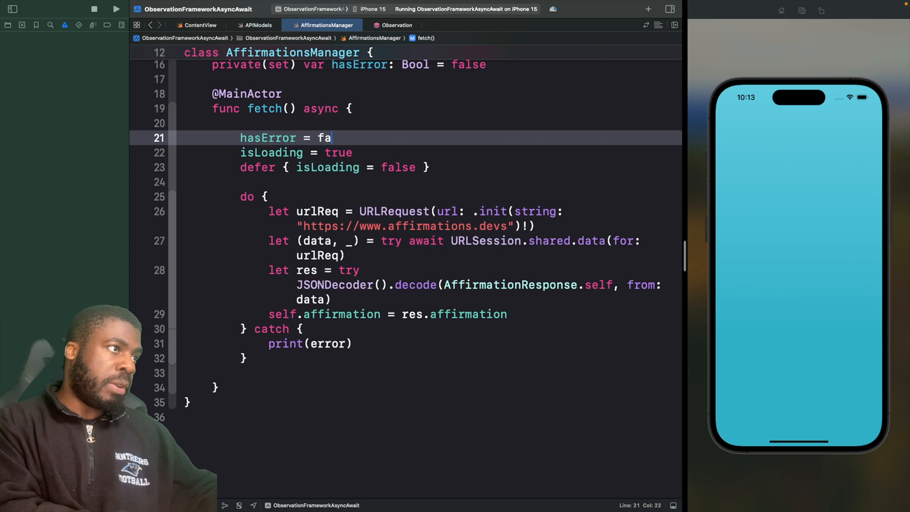
text(lse)
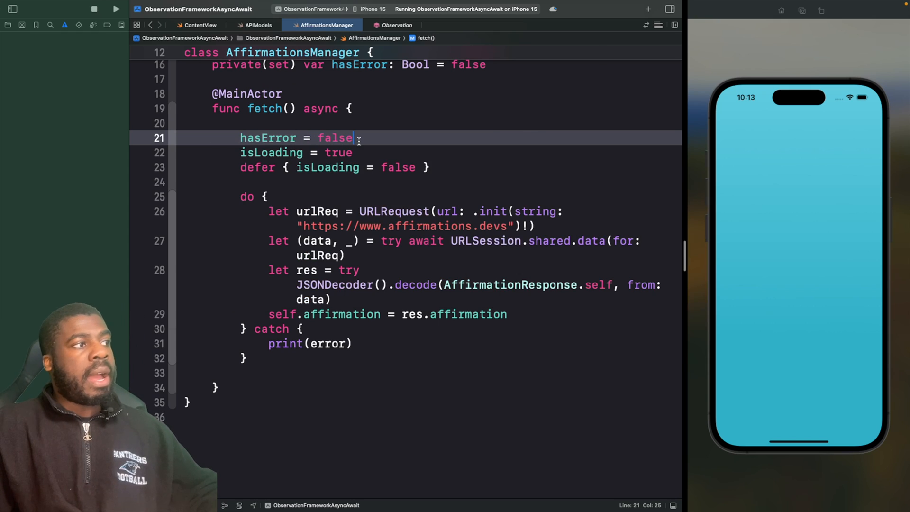
scroll(down, 3)
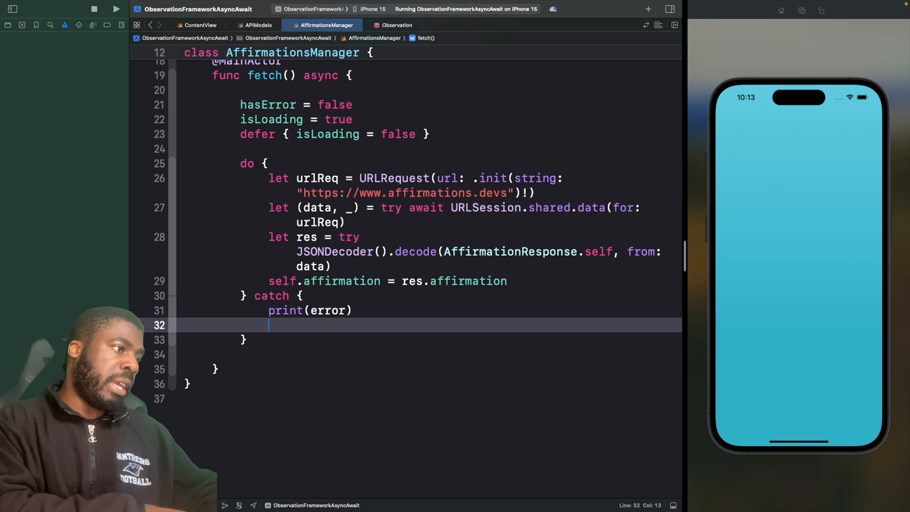
text(hasError = t)
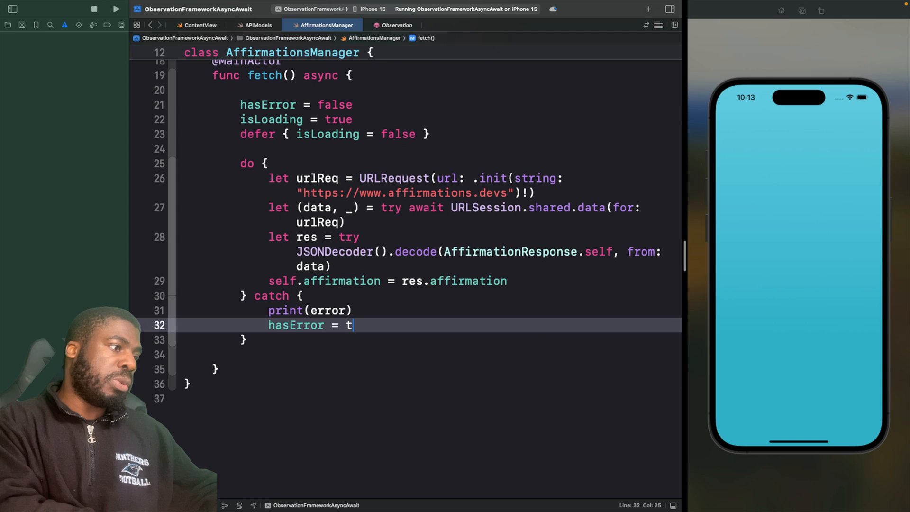
text(rue)
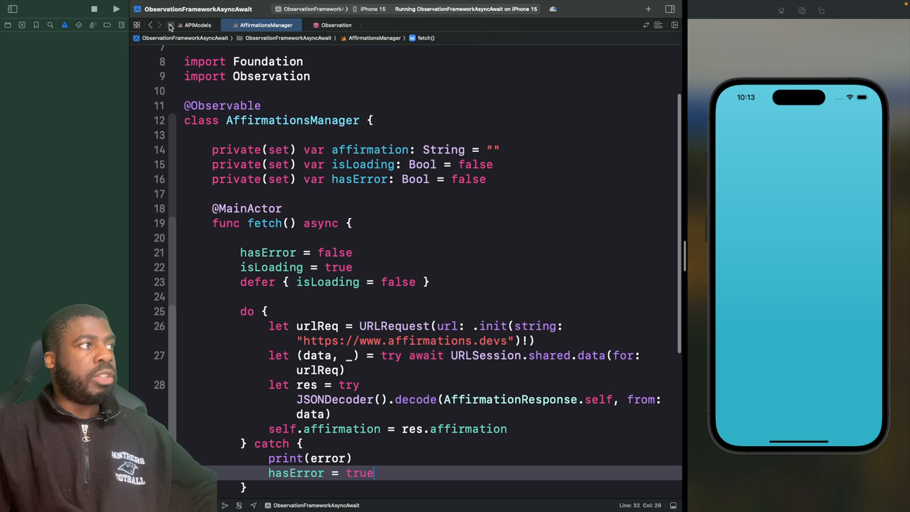
click(6, 25)
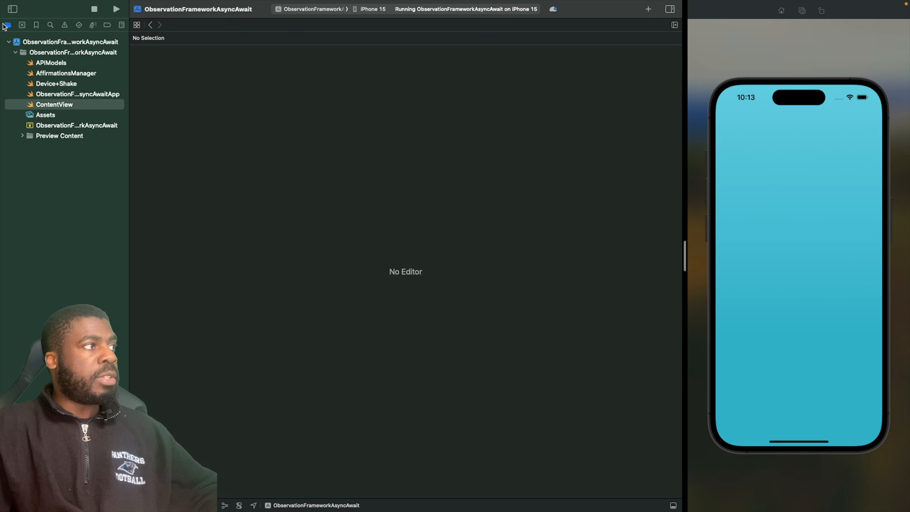
Step: Add a .overlay VStack with 'Something went wrong shake it off!' and 'Shake to retry' bound to manager.hasError
click(53, 104)
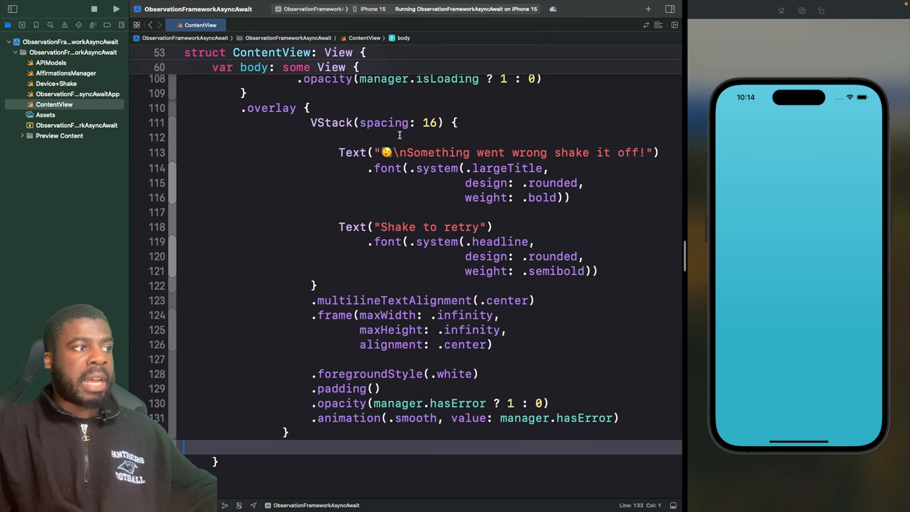
scroll(down, 3)
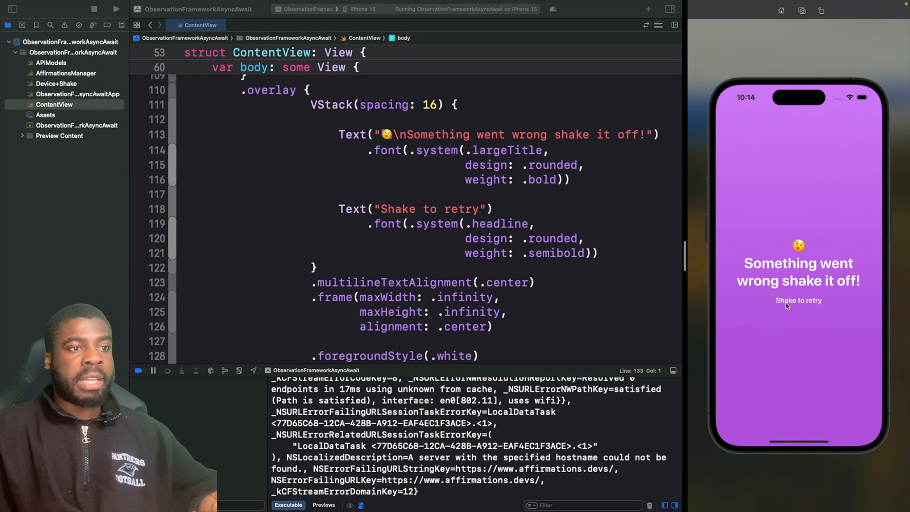
mouse_move(779, 316)
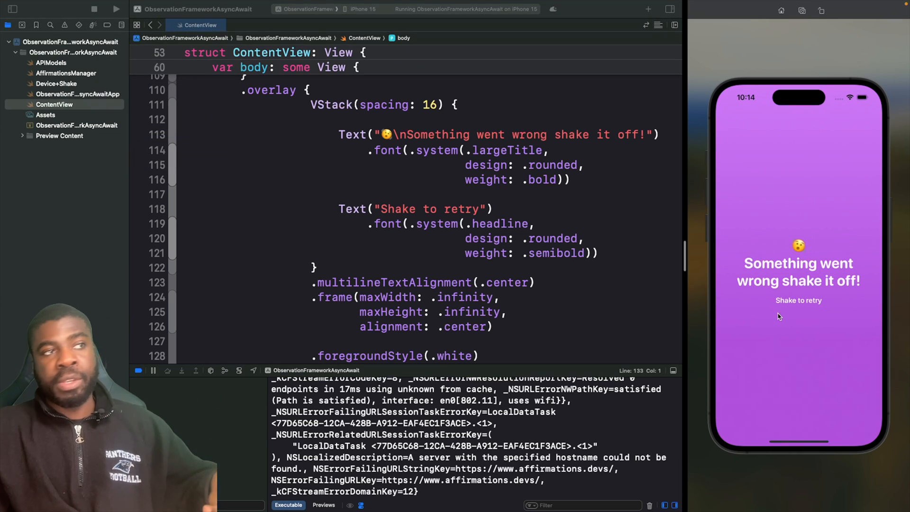
Step: Shake the device to retry the failing fetch, confirming the error overlay stays, then return to AffirmationsManager
click(114, 5)
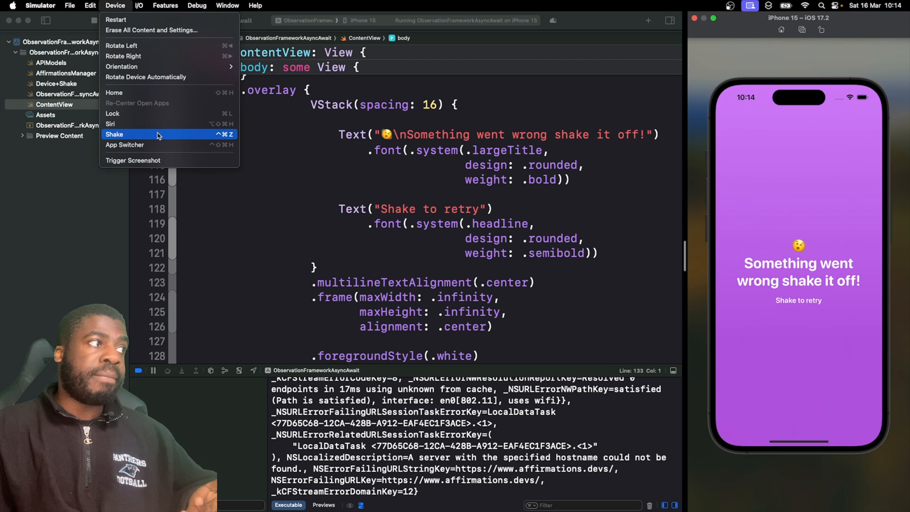
click(114, 135)
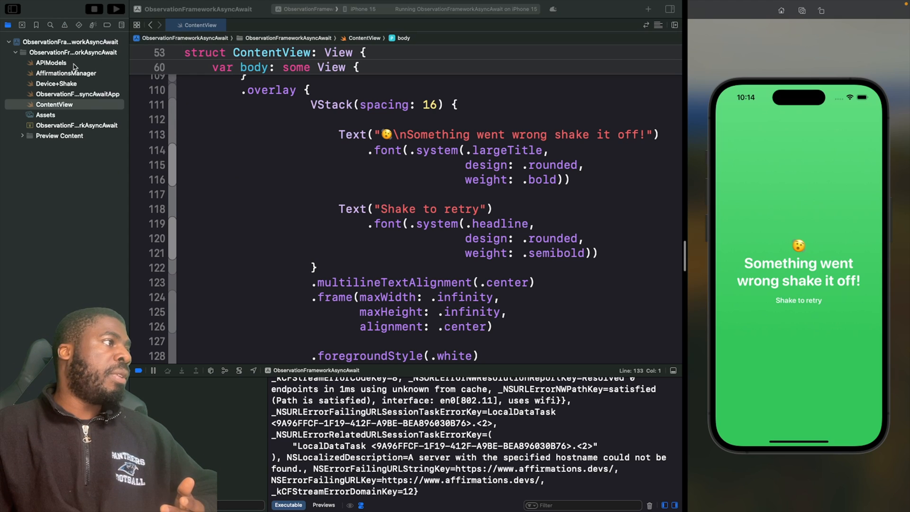
click(64, 73)
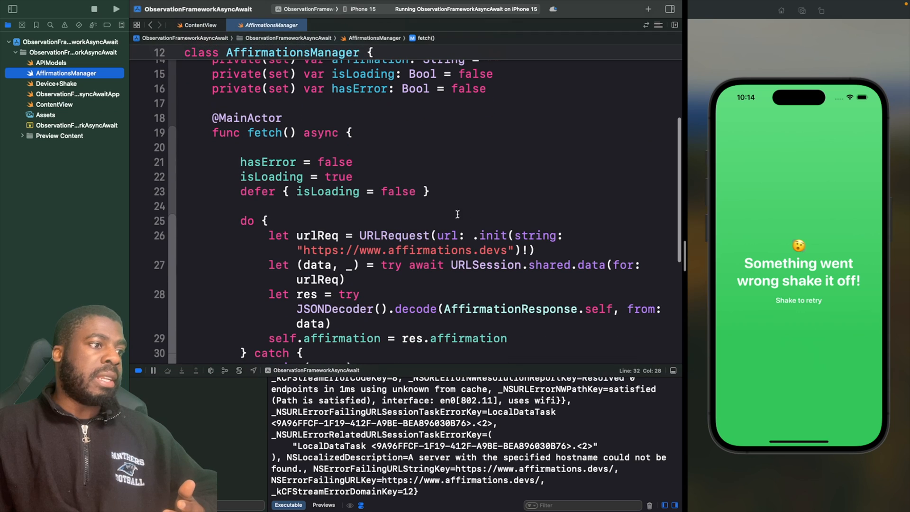